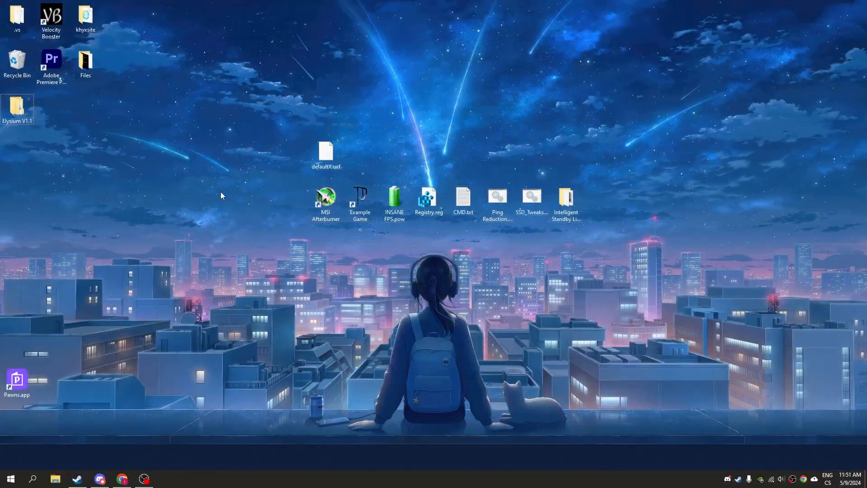
mouse_move(351, 235)
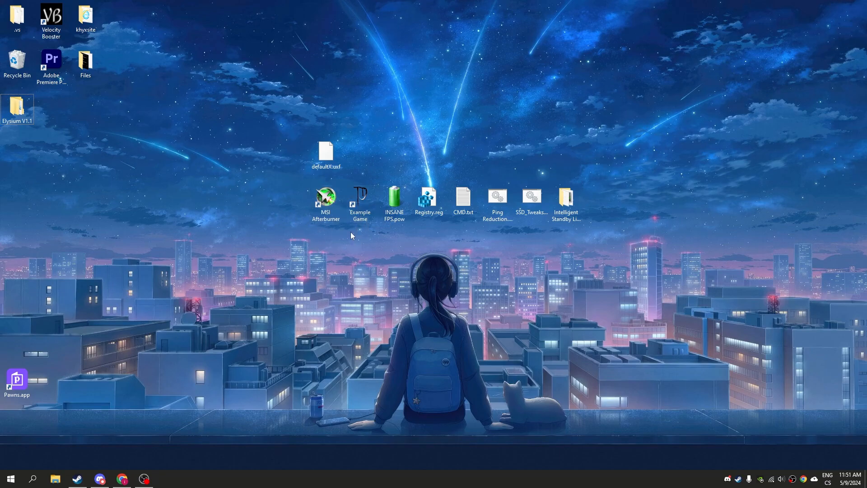
mouse_move(350, 136)
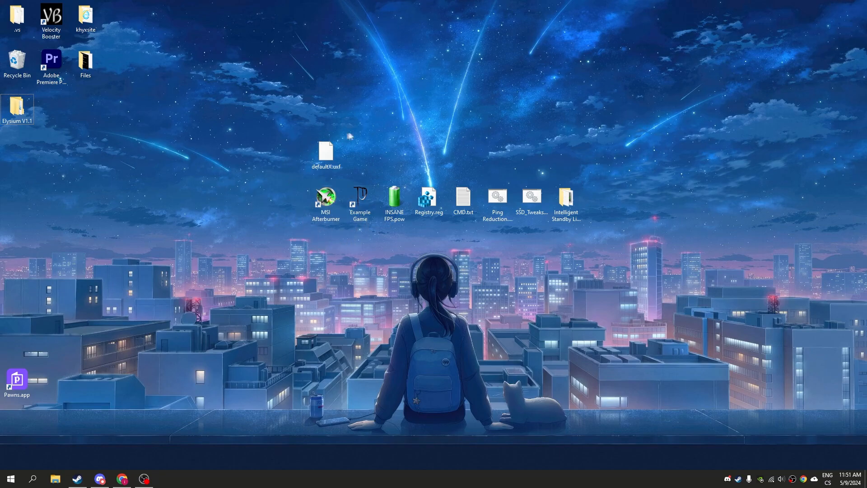
mouse_move(278, 197)
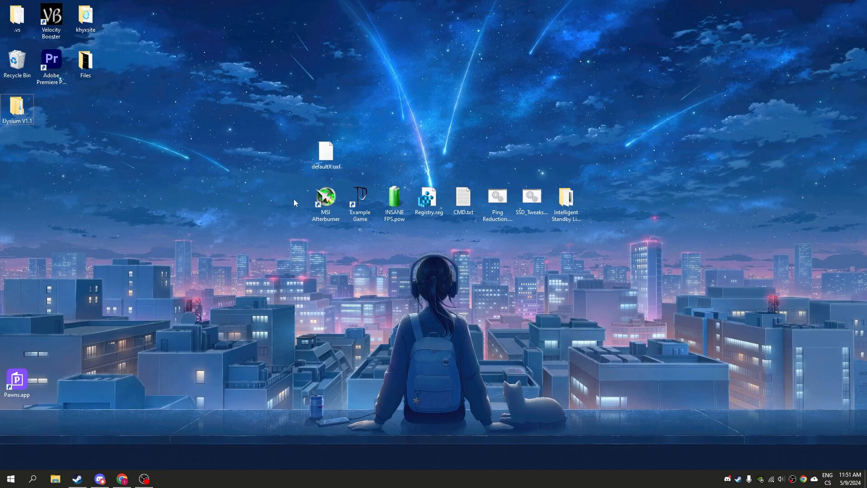
mouse_move(320, 238)
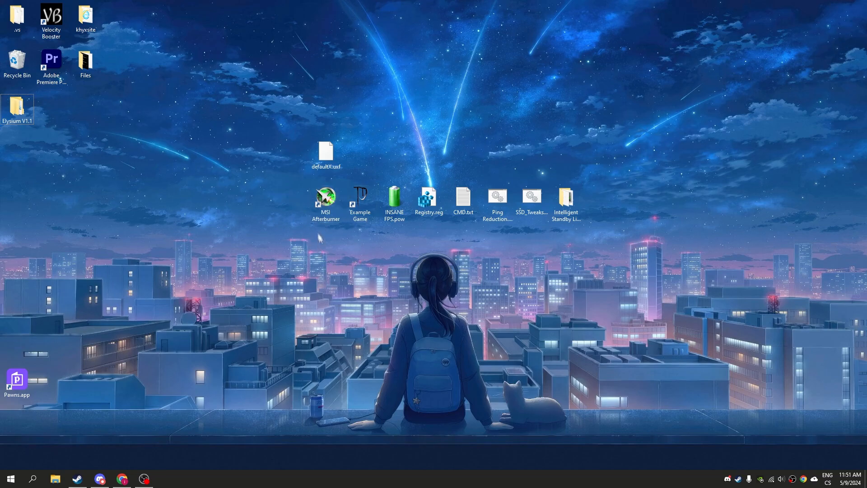
Open the MSI Afterburner shortcut's install folder and launch MSIAfterburner.exe from it.
click(325, 198)
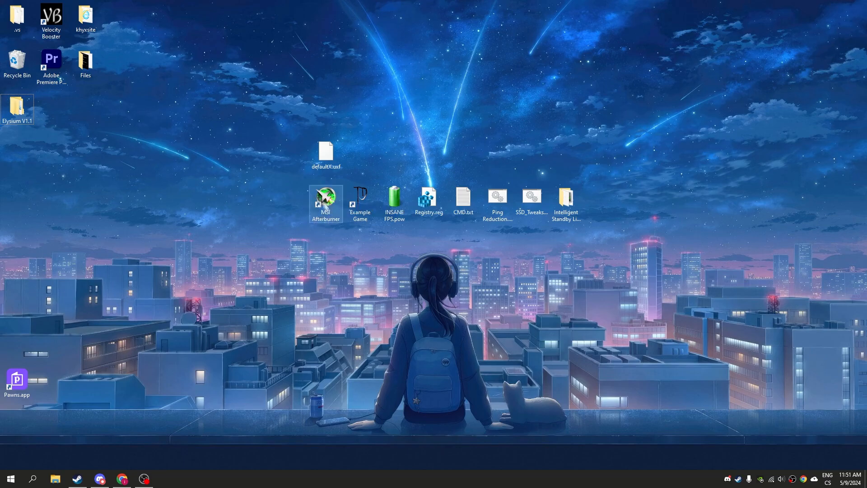
mouse_move(325, 196)
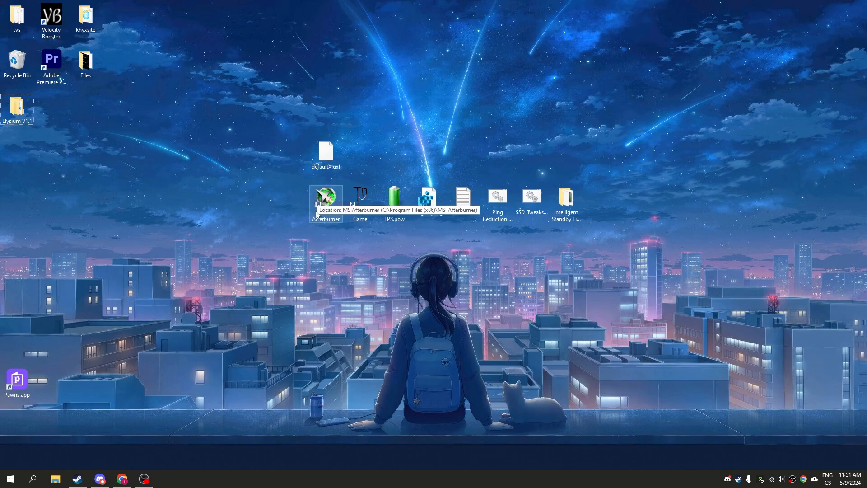
mouse_move(320, 216)
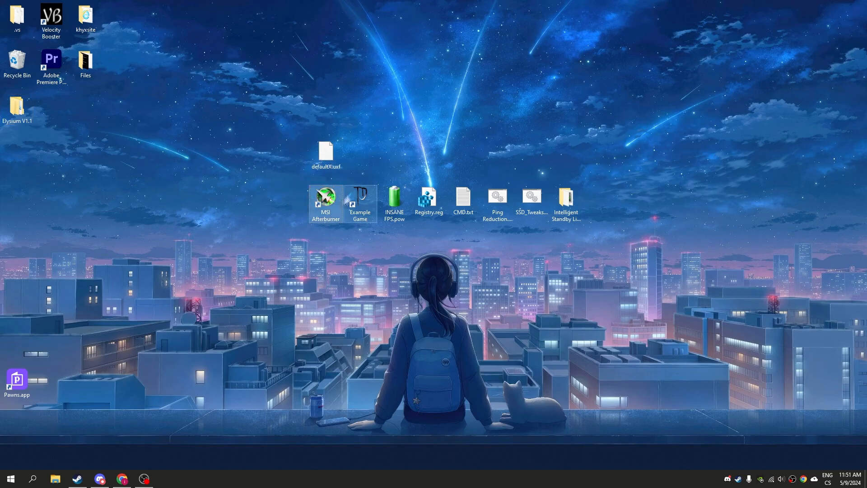
click(325, 200)
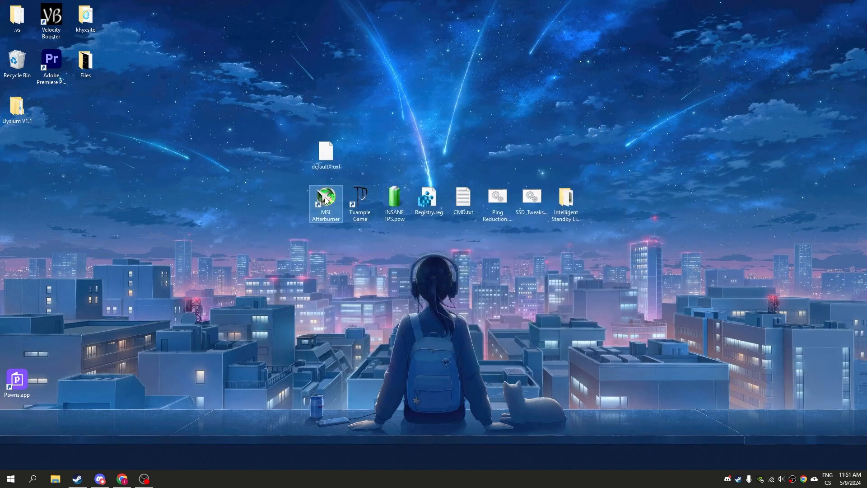
right_click(325, 203)
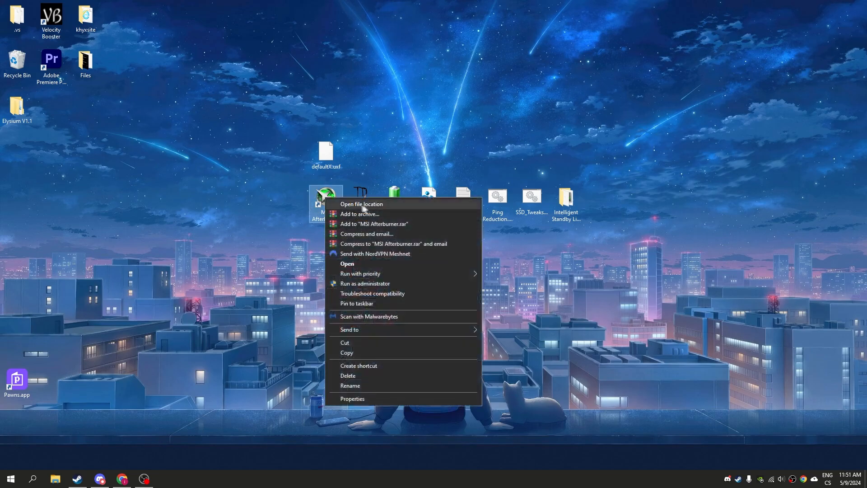
click(362, 203)
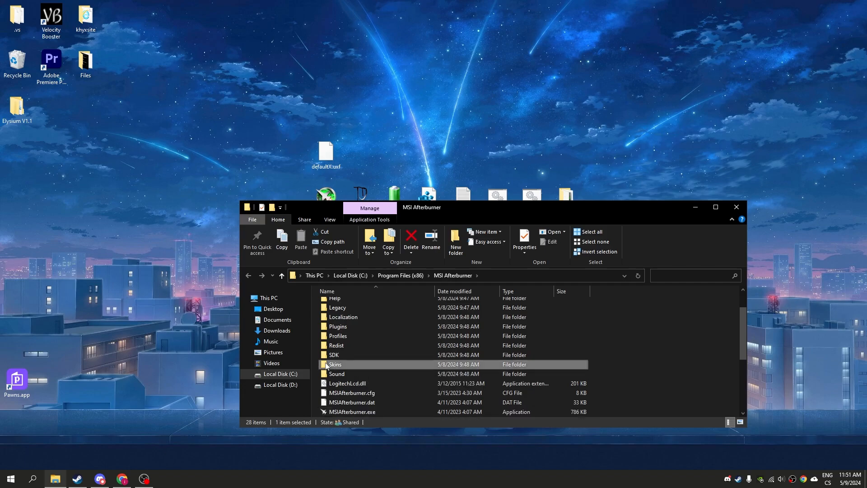
double_click(336, 364)
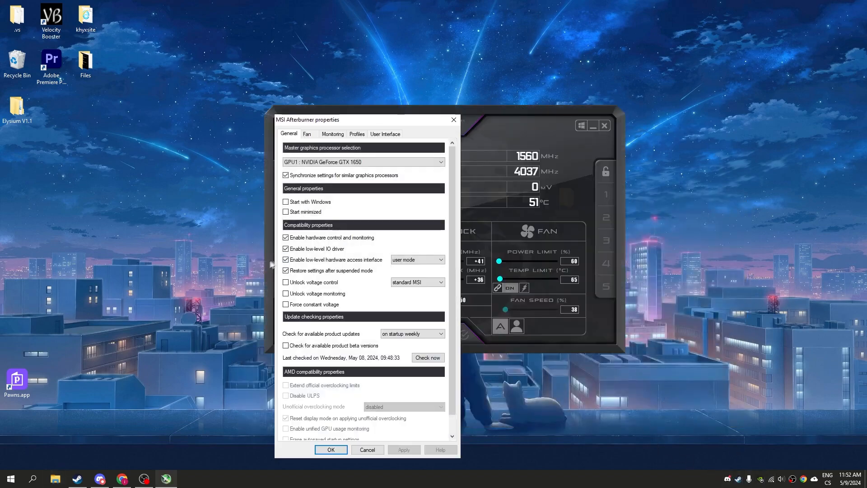
Switch MSI Afterburner's skin to Default EVGA PrecisionX 16 in the User Interface settings and apply it.
click(385, 133)
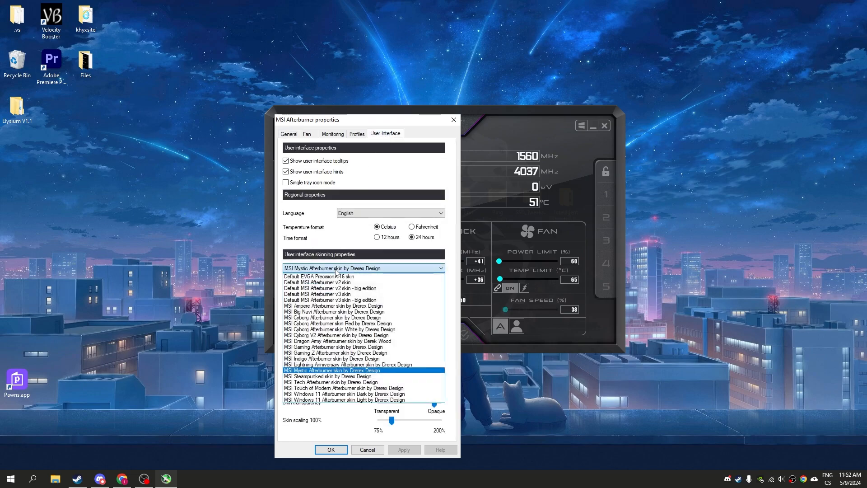
click(319, 277)
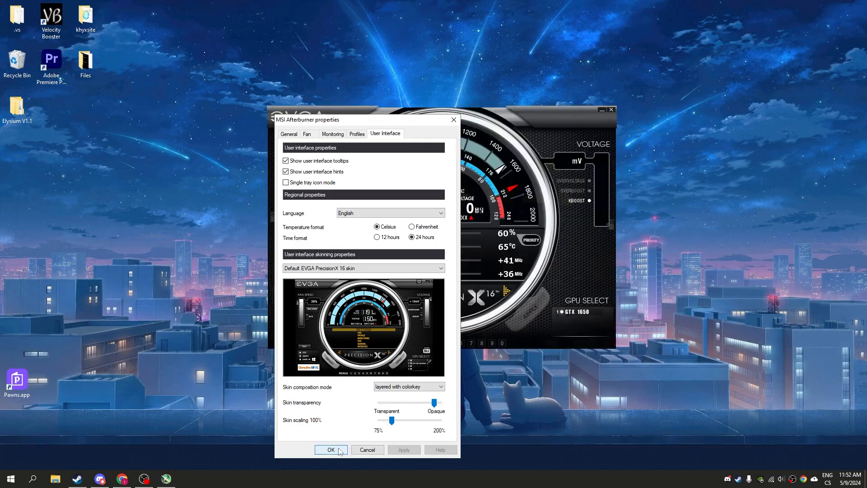
click(331, 449)
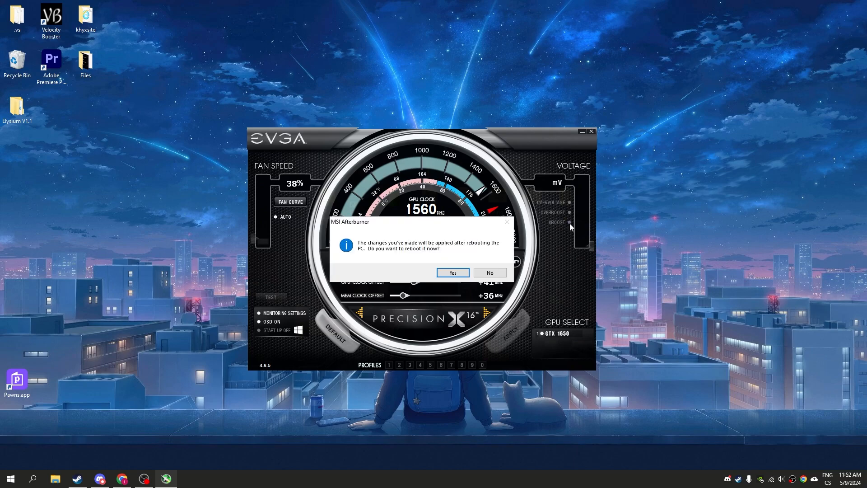
mouse_move(376, 250)
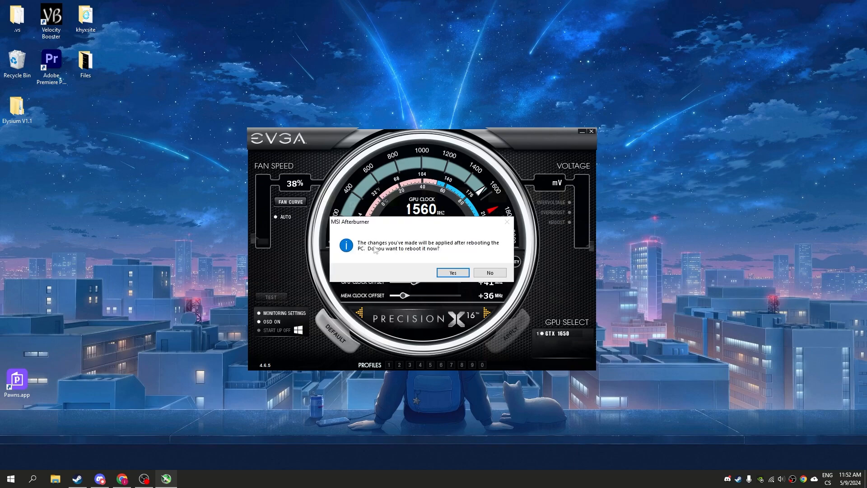
mouse_move(427, 247)
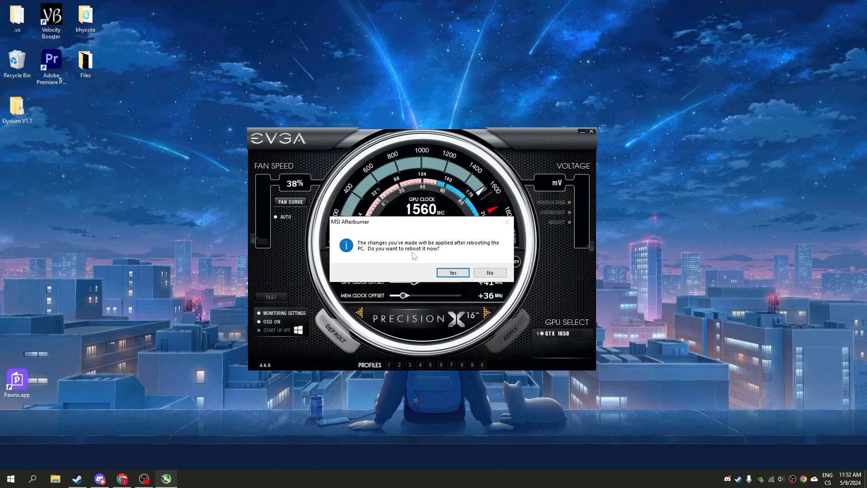
mouse_move(409, 263)
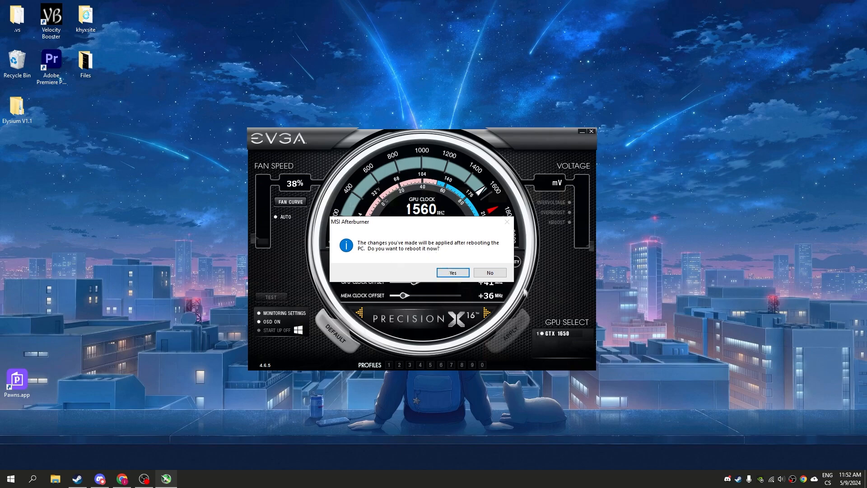
Decline the prompt to reboot the PC now.
click(489, 272)
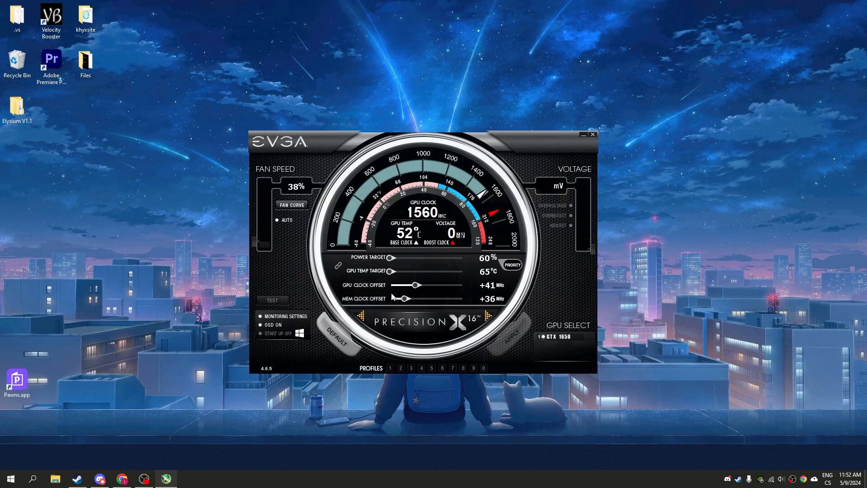
mouse_move(573, 234)
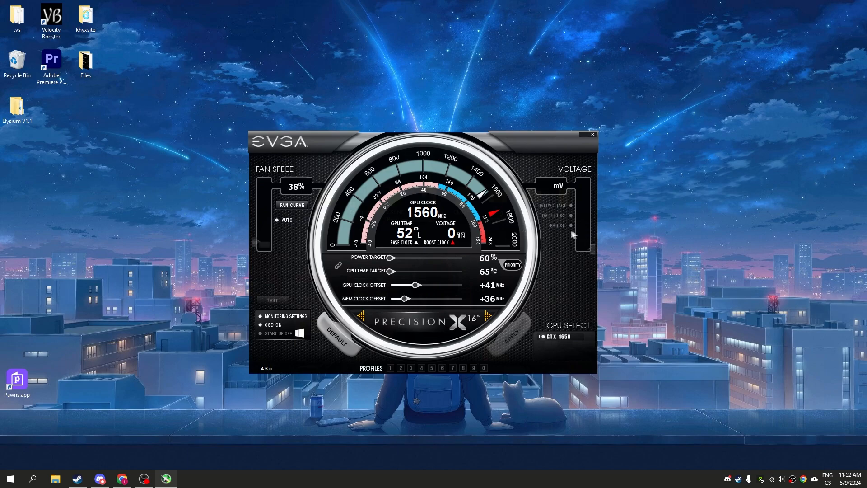
mouse_move(568, 227)
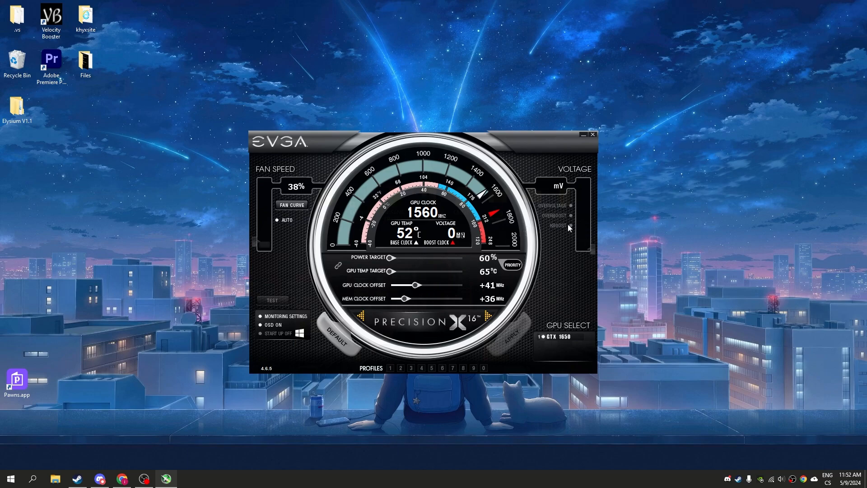
mouse_move(583, 150)
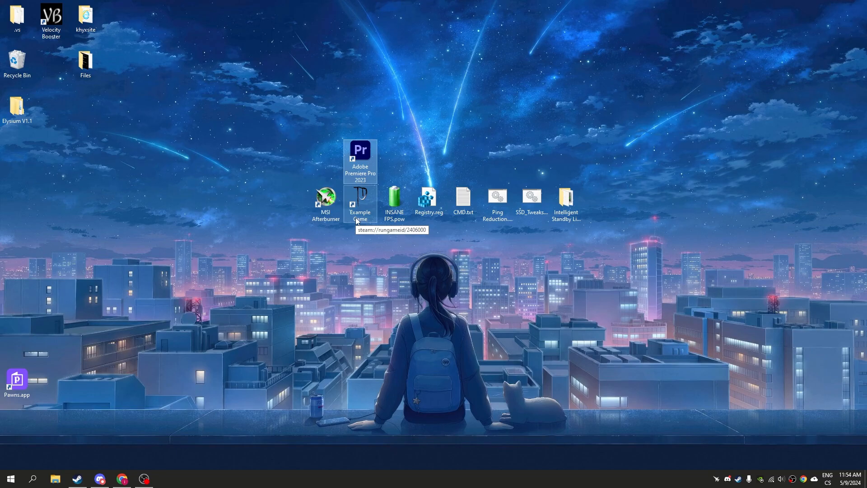
mouse_move(359, 214)
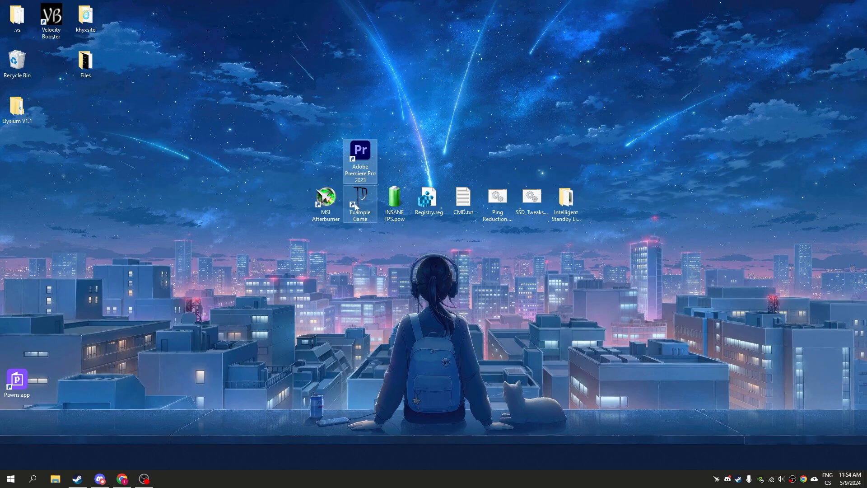
Disable fullscreen optimizations for Adobe Premiere Pro 2023 in its shortcut's Compatibility settings and apply.
click(360, 203)
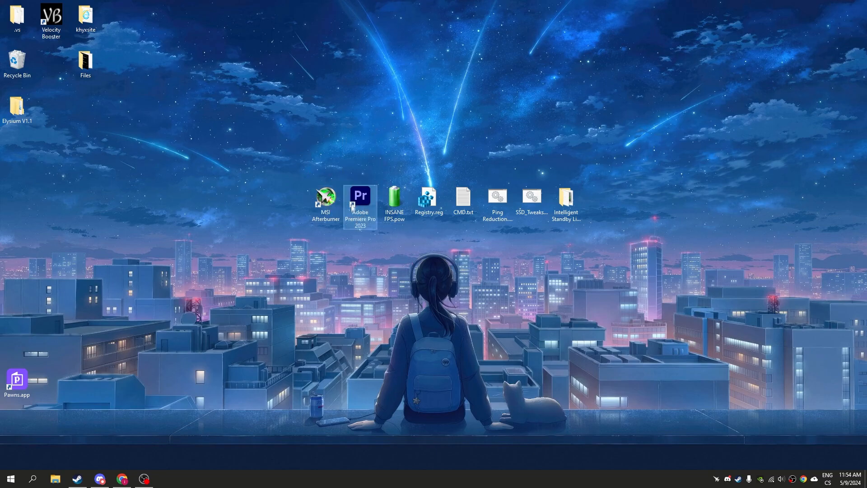
right_click(360, 196)
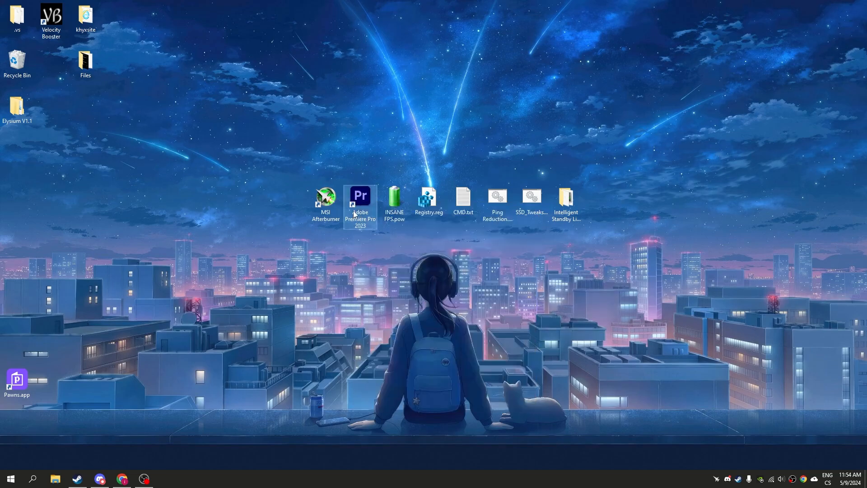
right_click(361, 195)
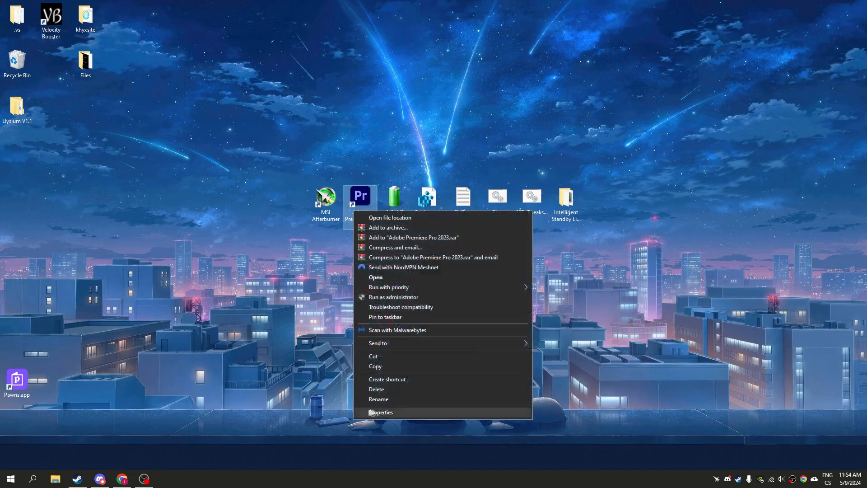
click(381, 412)
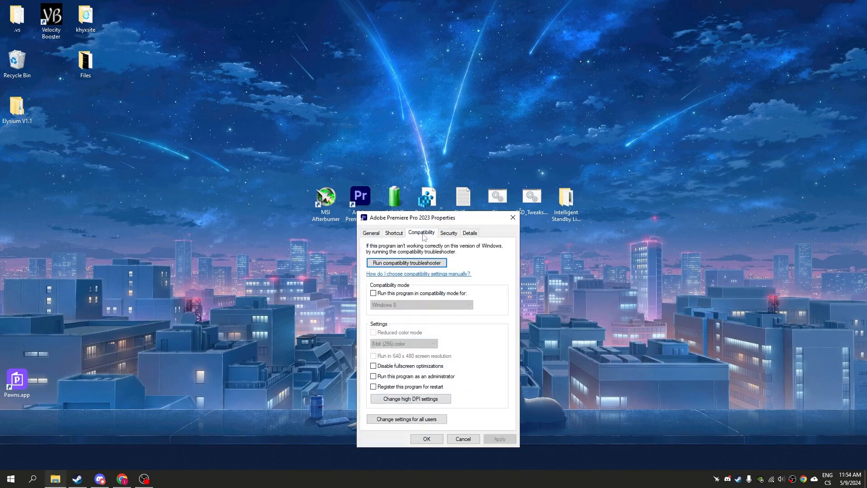
click(373, 366)
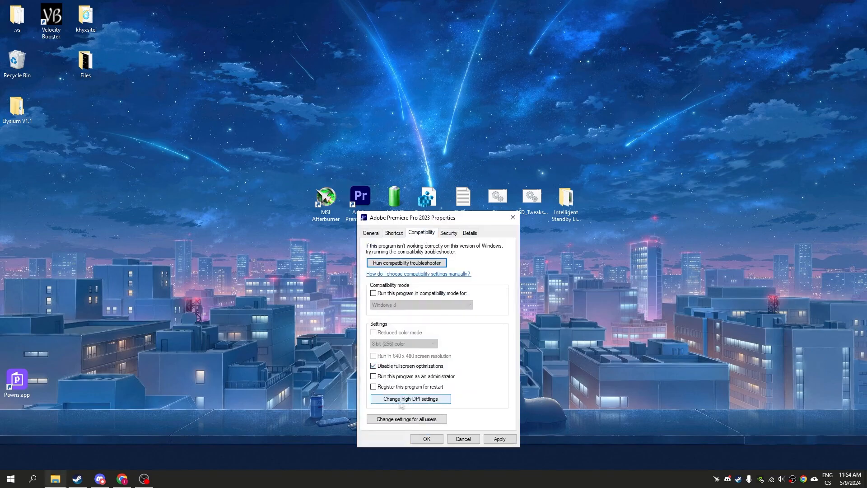
click(411, 399)
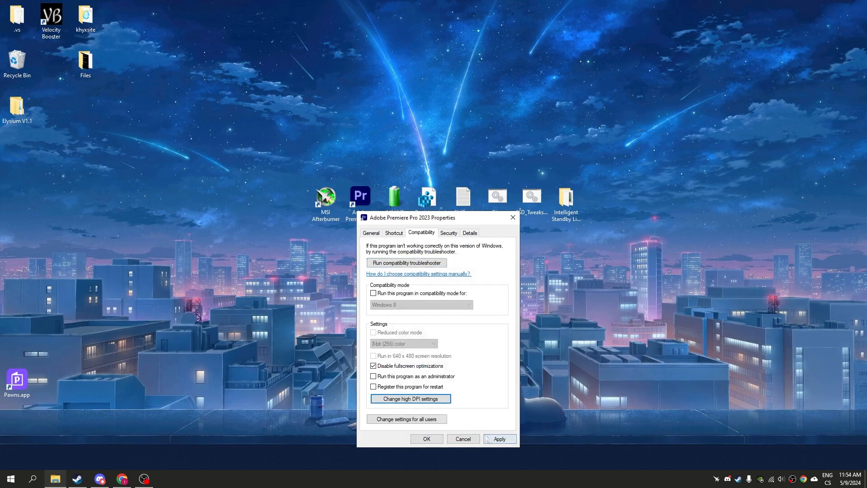
click(427, 439)
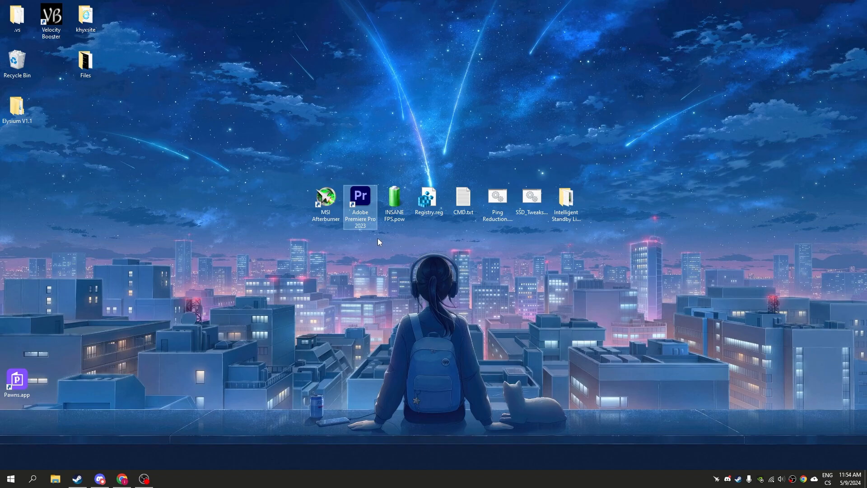
mouse_move(394, 199)
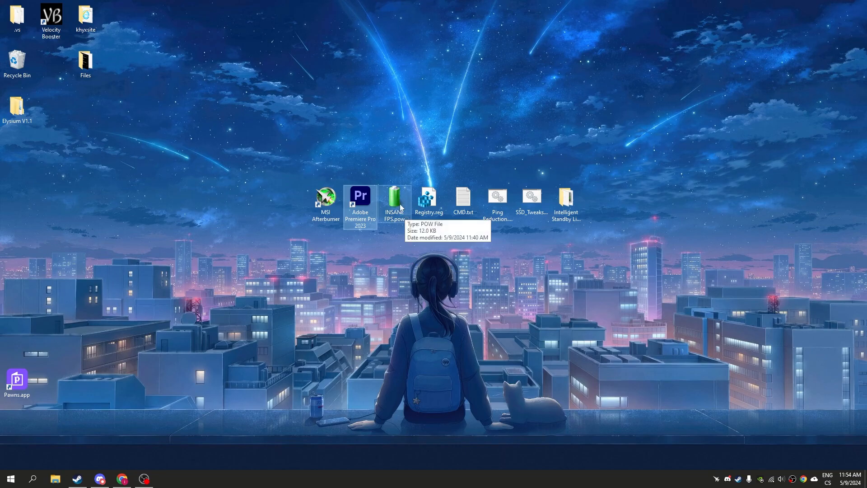
mouse_move(431, 280)
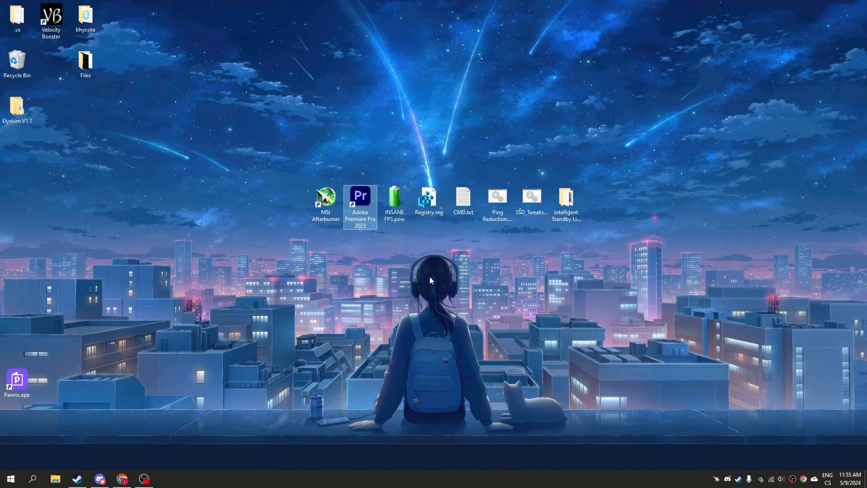
mouse_move(430, 280)
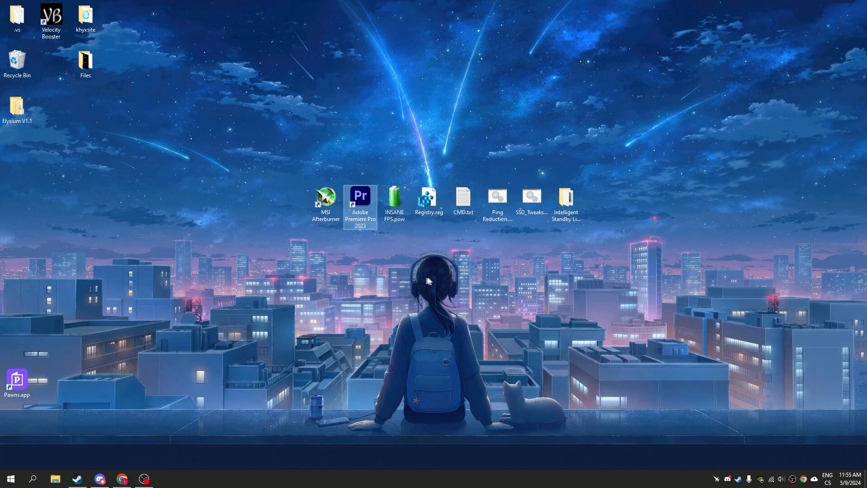
click(395, 202)
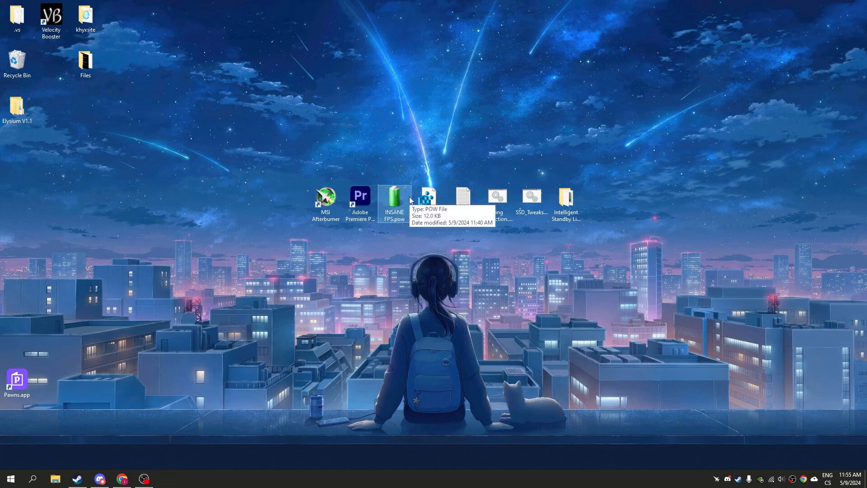
Run powercfg -import for INSANE FPS.pow in an admin console, retrying after a mistyped '-improt'.
key(Win+r)
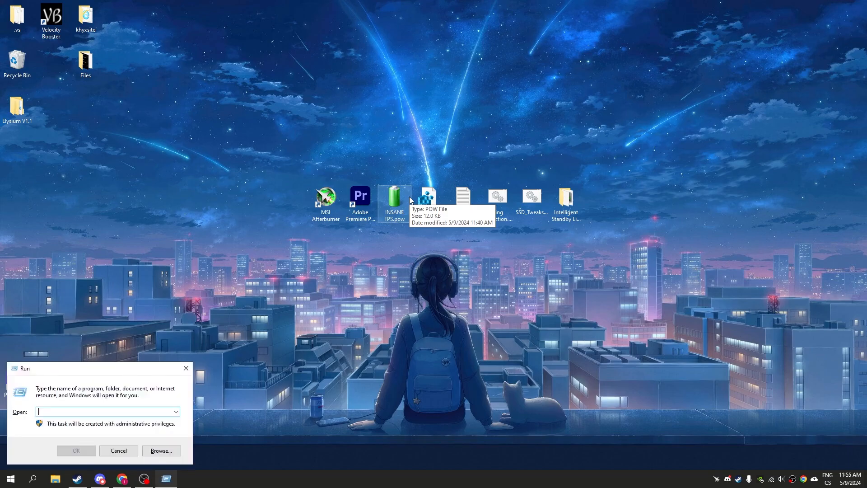
text(control pane)
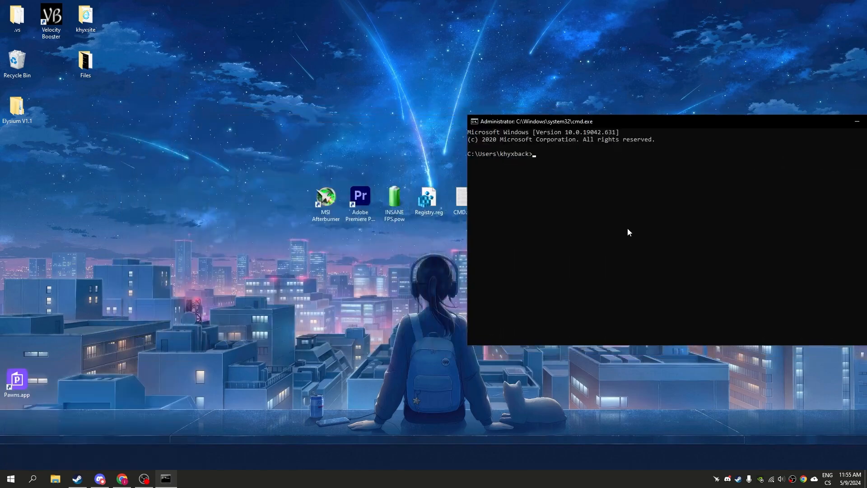
text(powercfg)
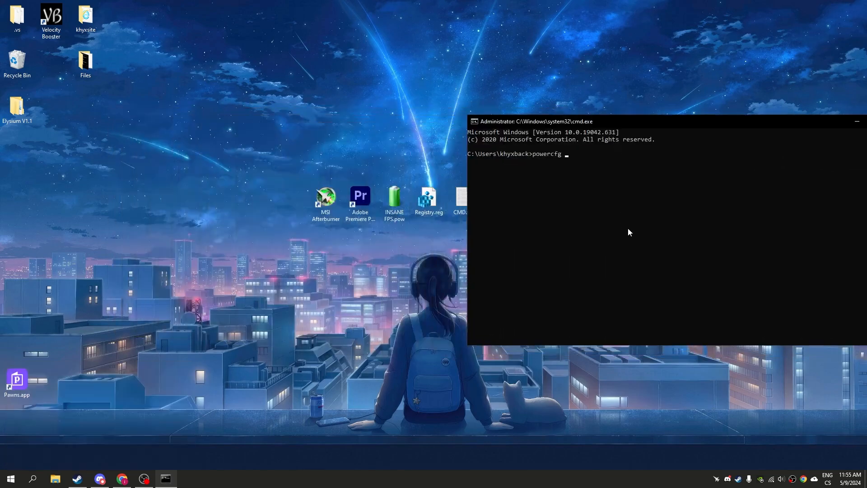
text(-improt "C:\Users\khyxback\Desktop\INSANE FPS.pow)
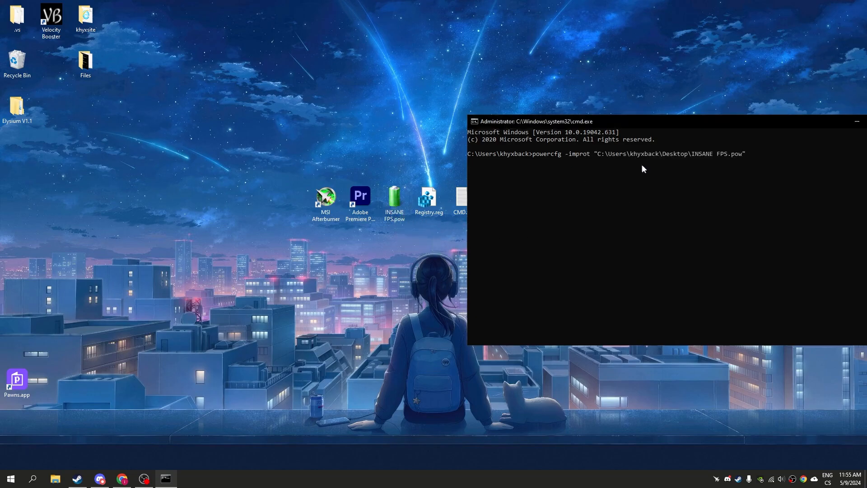
key(enter)
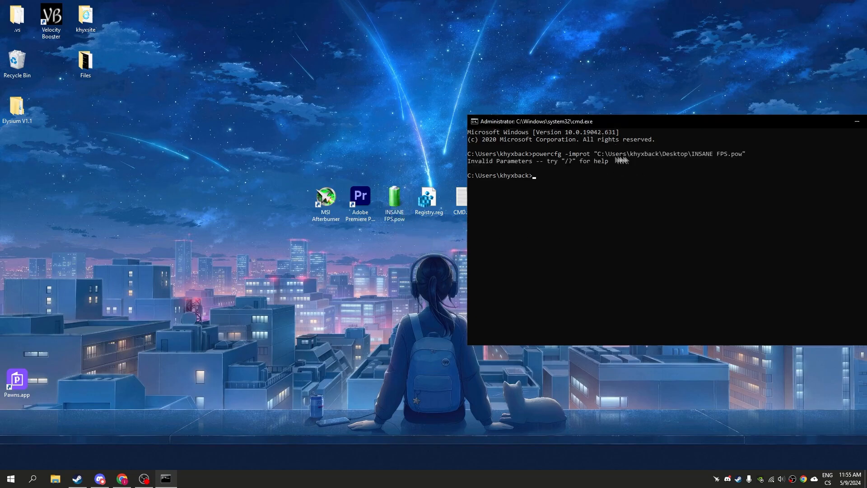
mouse_move(618, 177)
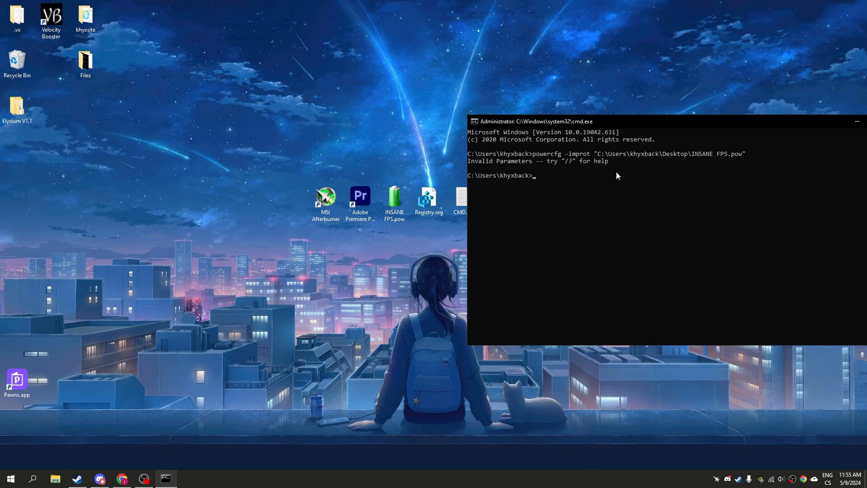
text(powercfg -)
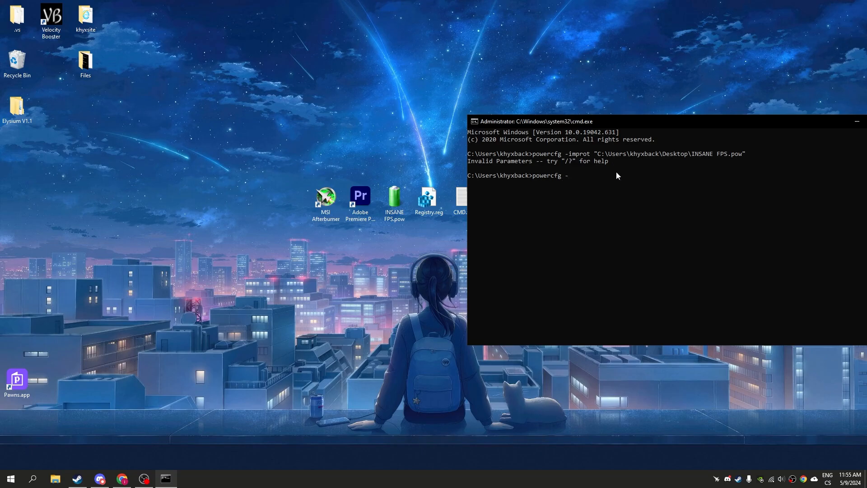
text(import)
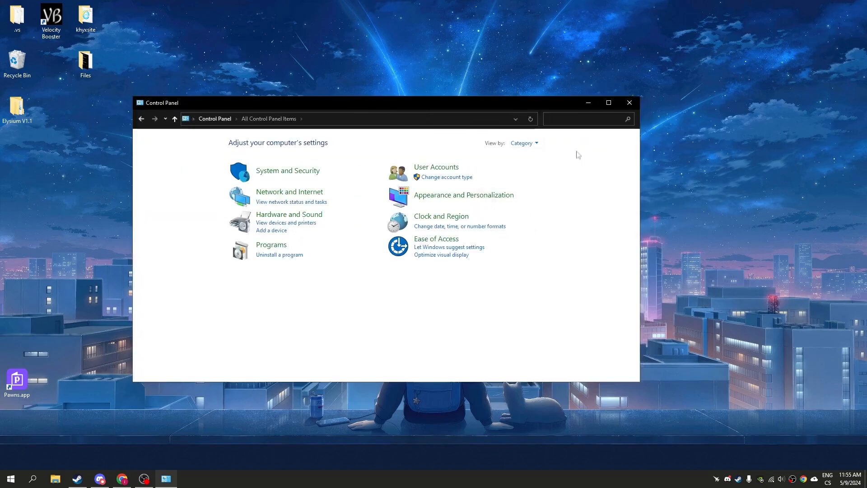
View Control Panel by small icons and make the imported KHYX INSANE FPS plan the active power plan.
click(523, 143)
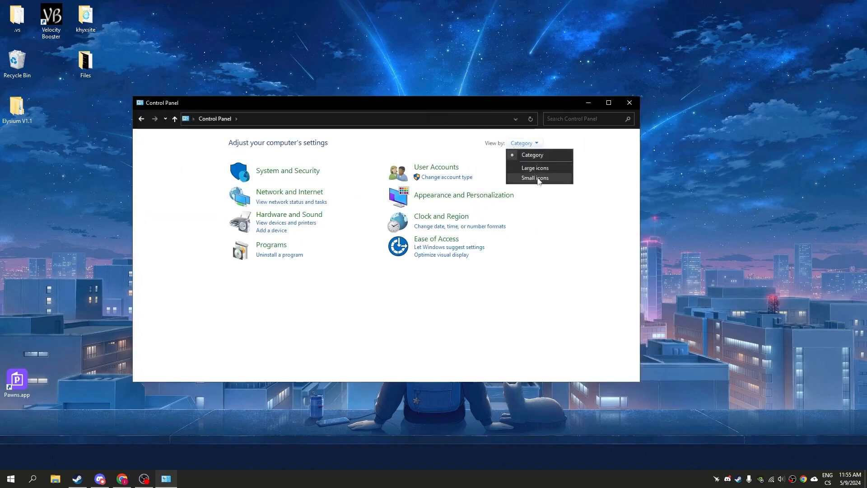
click(534, 178)
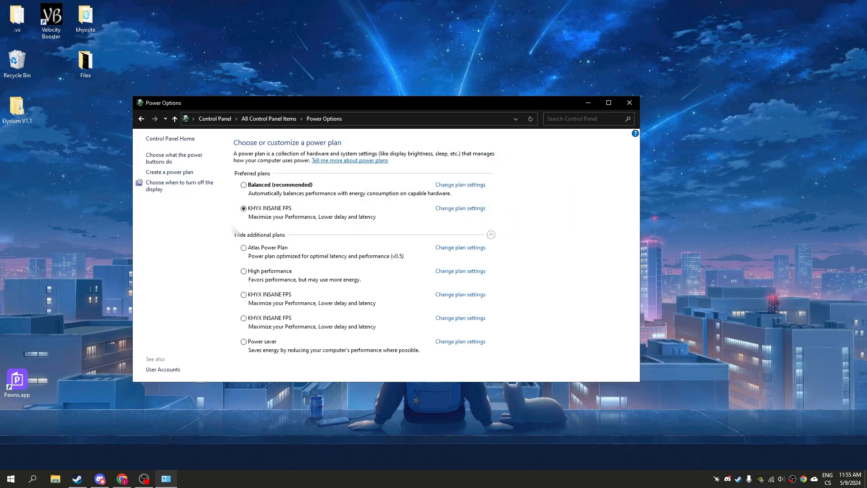
click(243, 319)
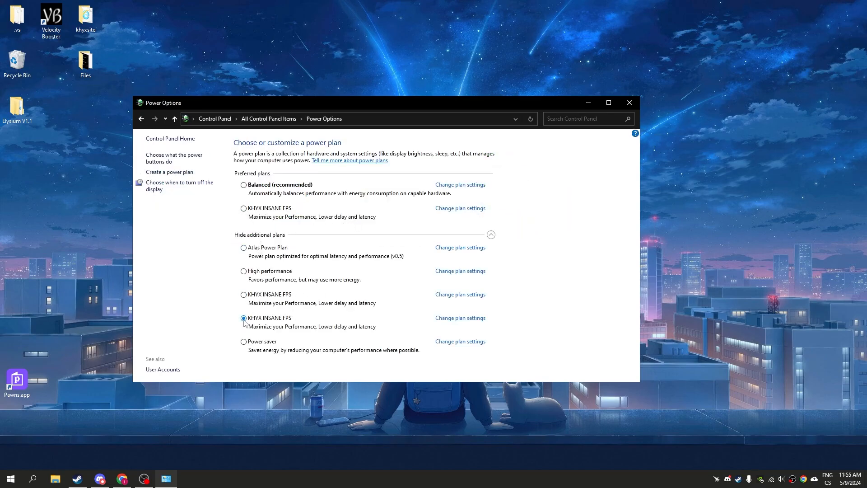
mouse_move(243, 319)
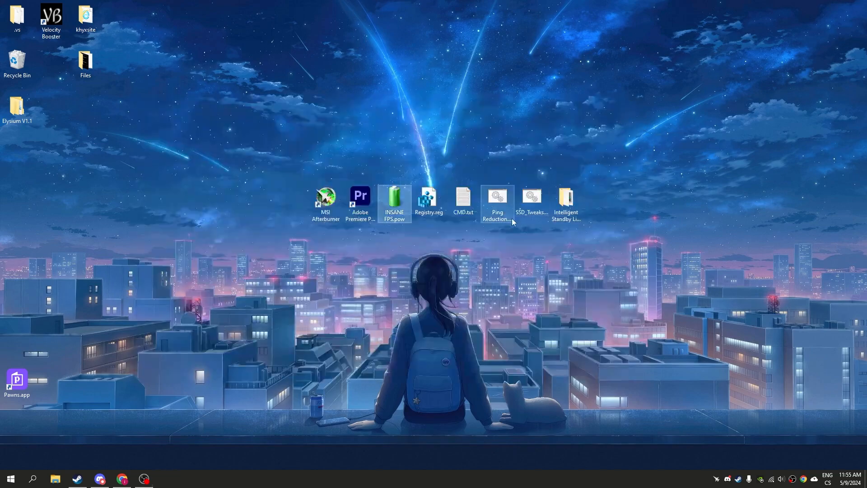
mouse_move(430, 201)
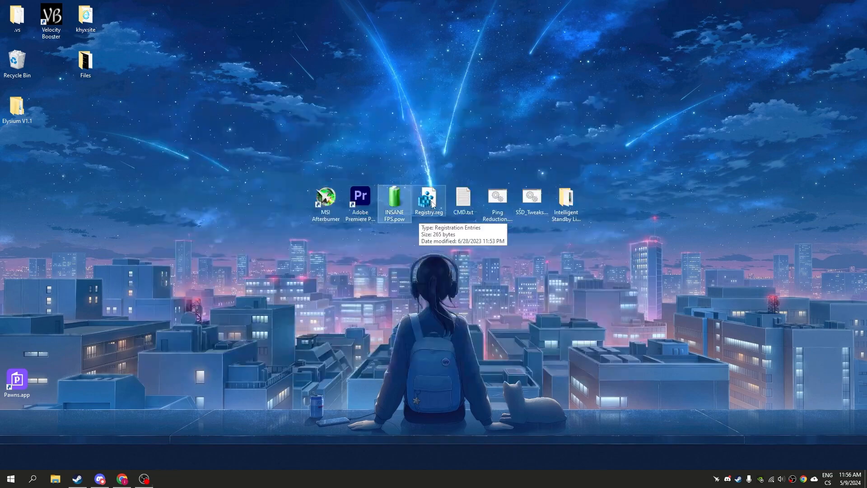
Run the Registry.reg tweak file from the desktop to merge its entries into the registry.
double_click(428, 198)
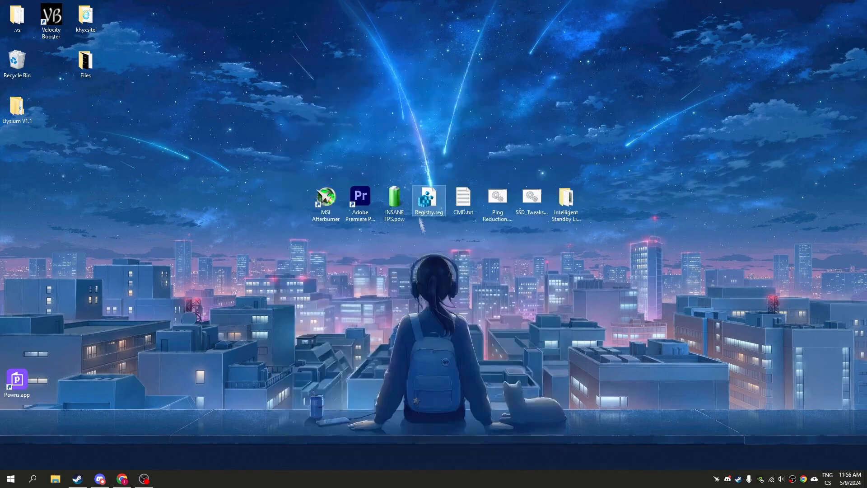
click(463, 198)
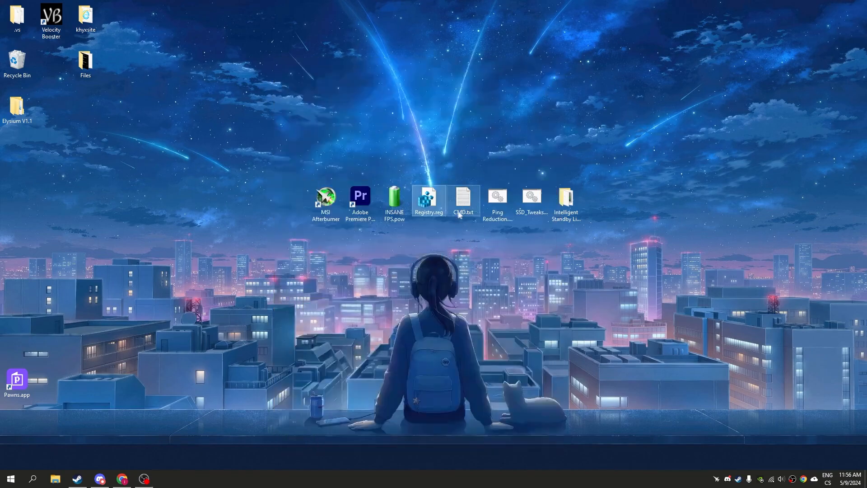
Run bcdedit useplatformtick yes and disabledynamictick yes in an admin console, then close CMD.txt.
text(cm)
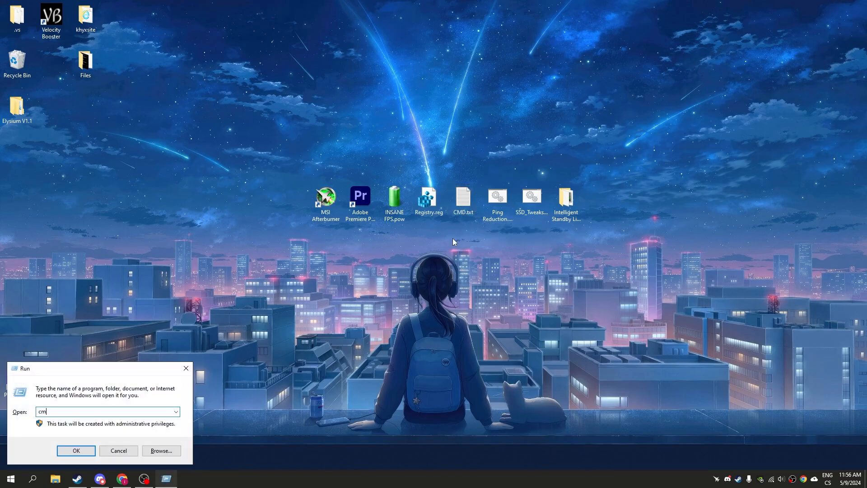
click(76, 450)
text(bcdedit /set use)
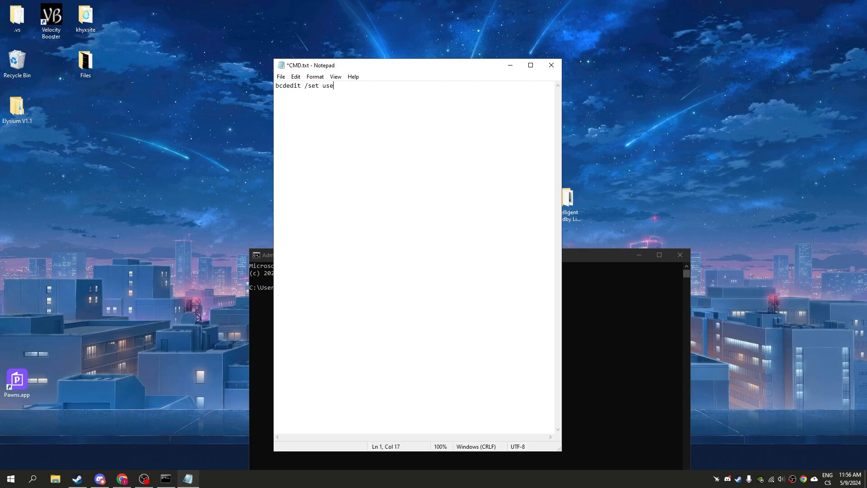
text(platformtick ye)
text(bcdedit /set di)
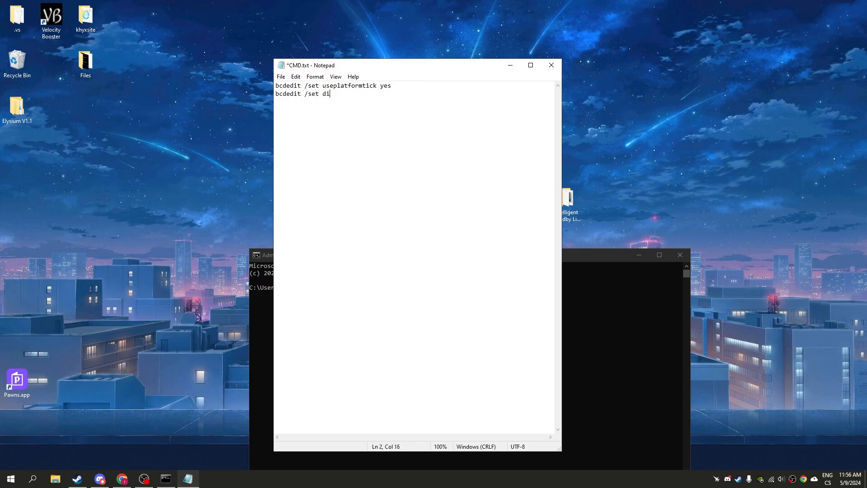
text(sab)
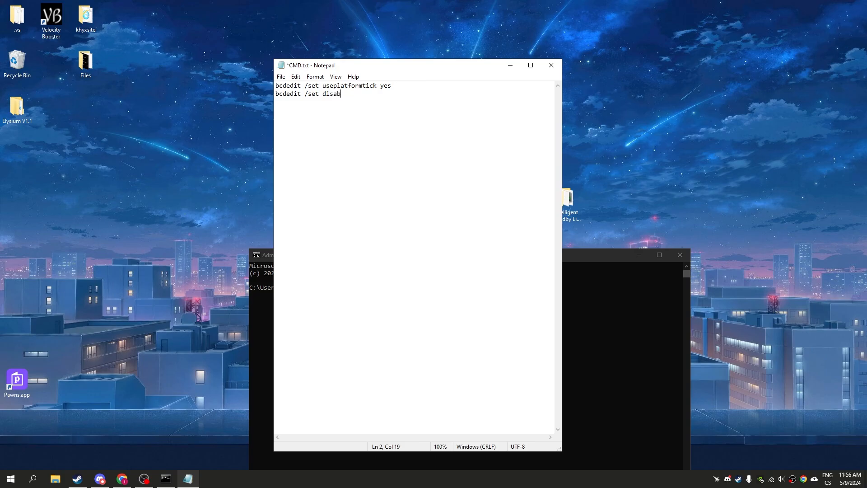
text(ledynam)
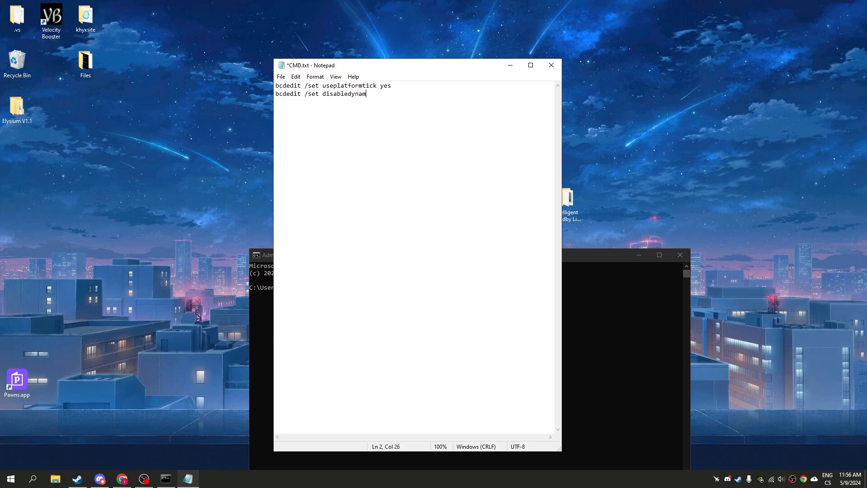
text(ictick yes)
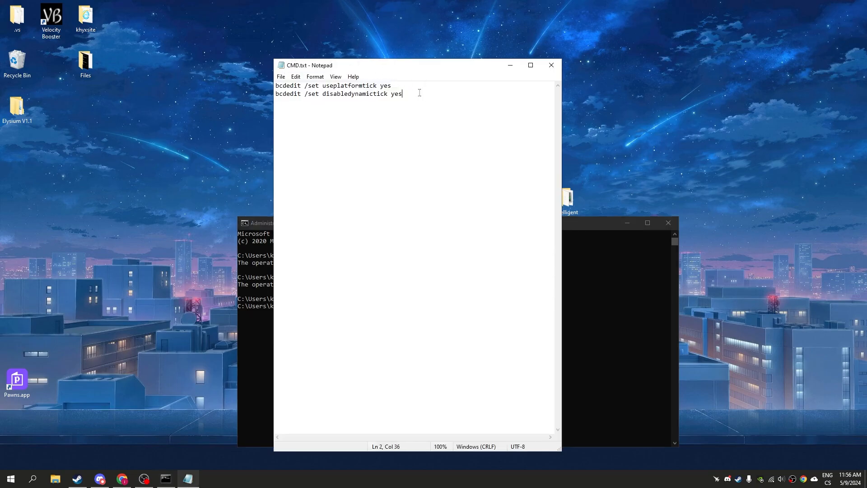
click(552, 65)
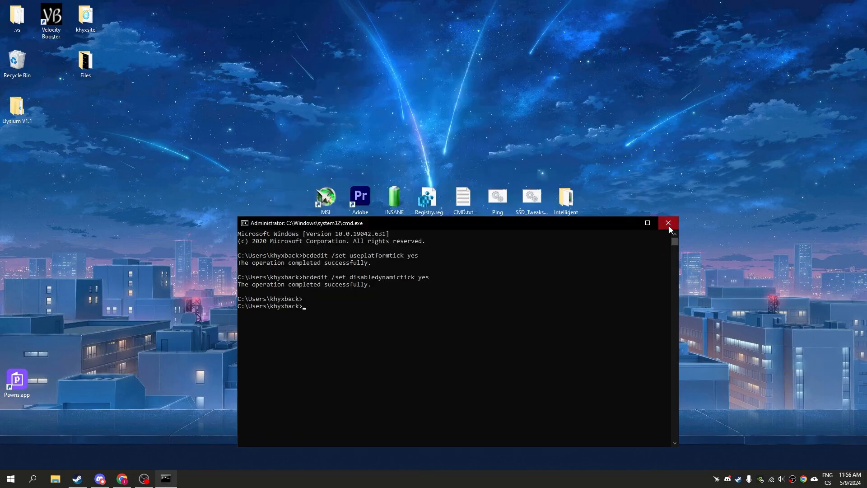
right_click(497, 196)
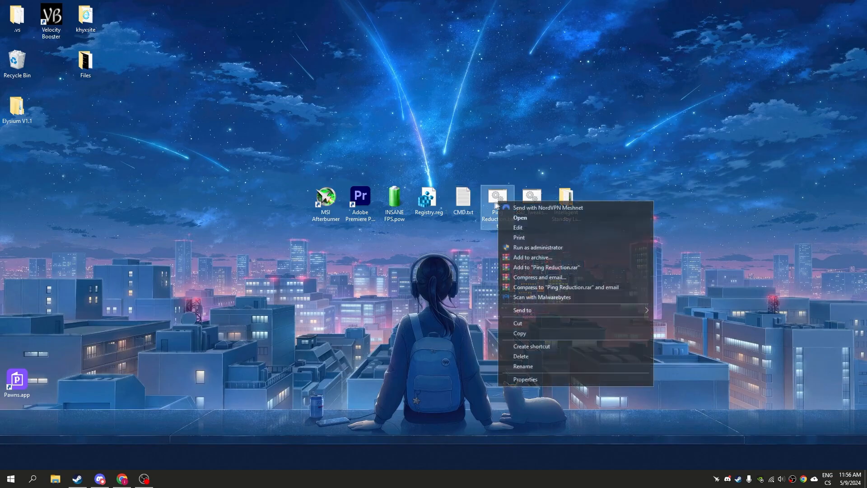
click(519, 218)
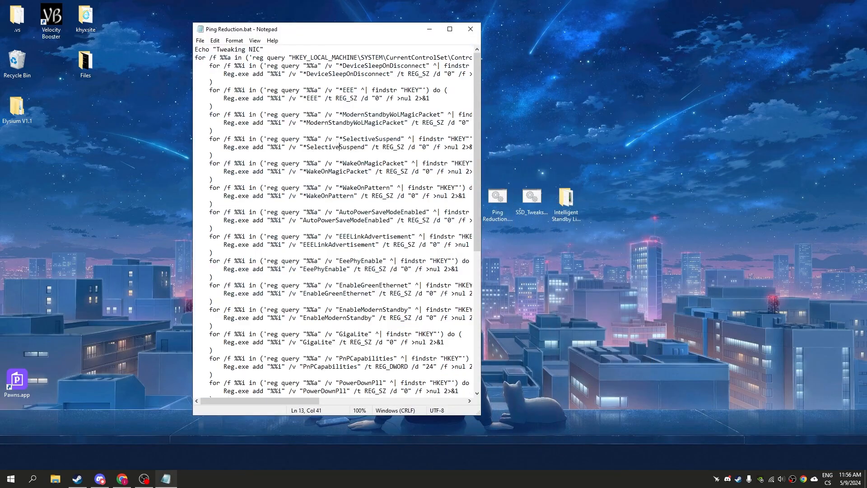
scroll(down, 3)
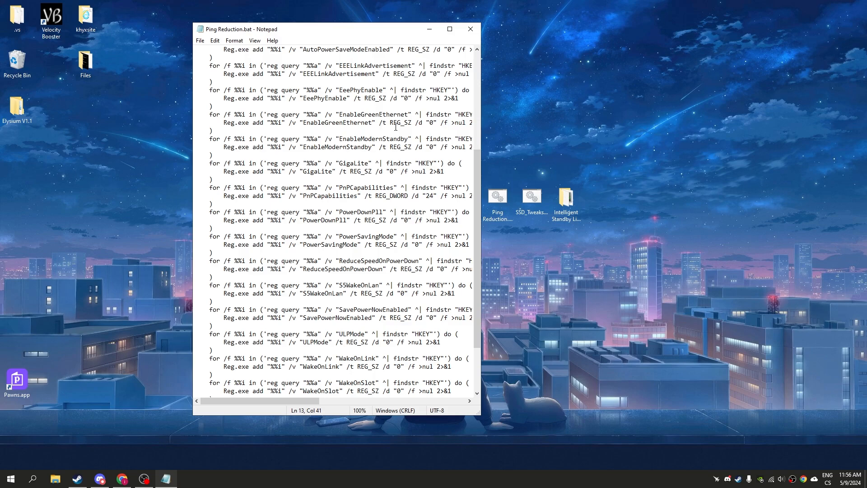
click(470, 29)
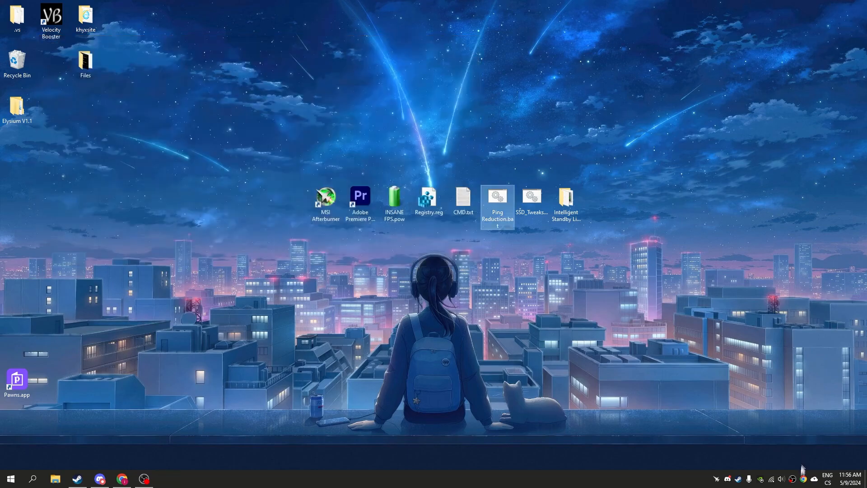
mouse_move(532, 198)
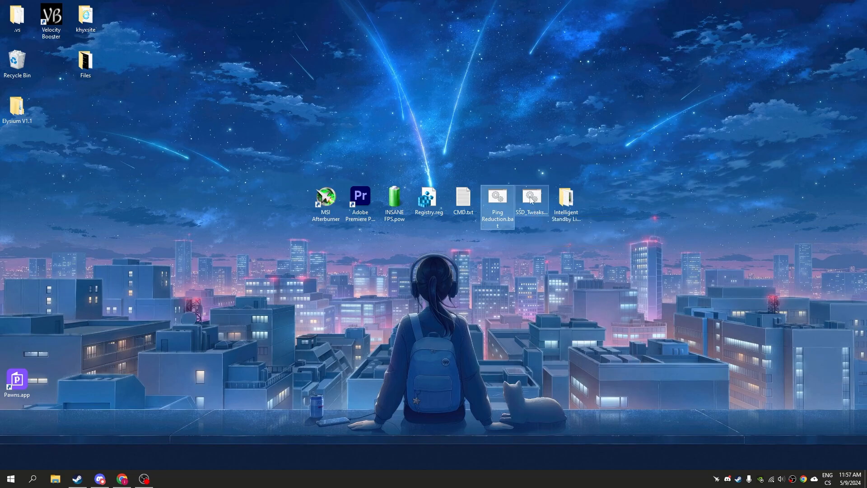
mouse_move(530, 198)
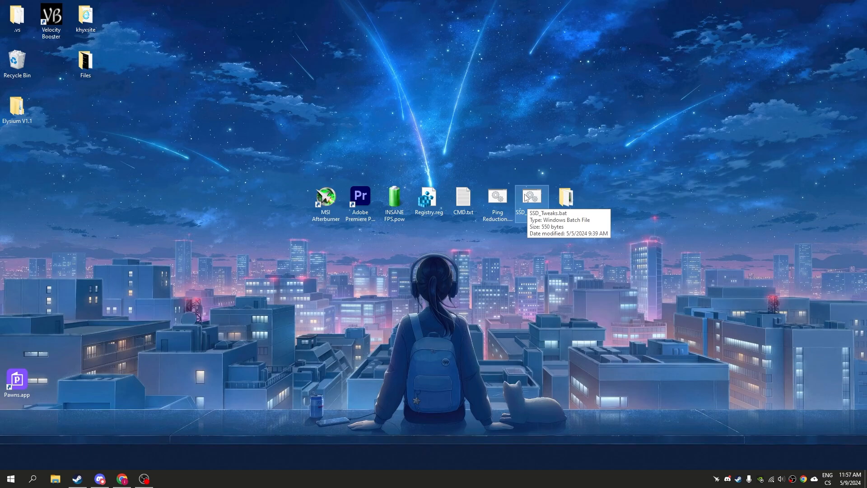
Run SSD_Tweaks.bat and dismiss its console after 'SSD Tweaks successfully applied!'.
double_click(531, 196)
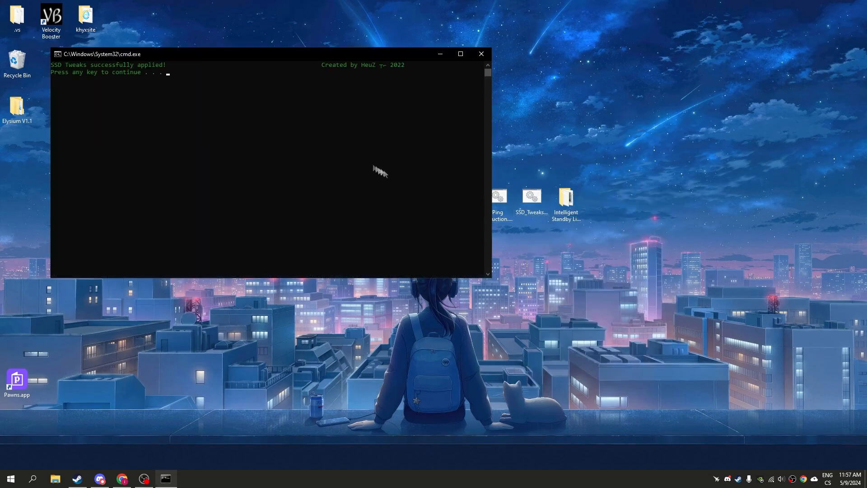
key(enter)
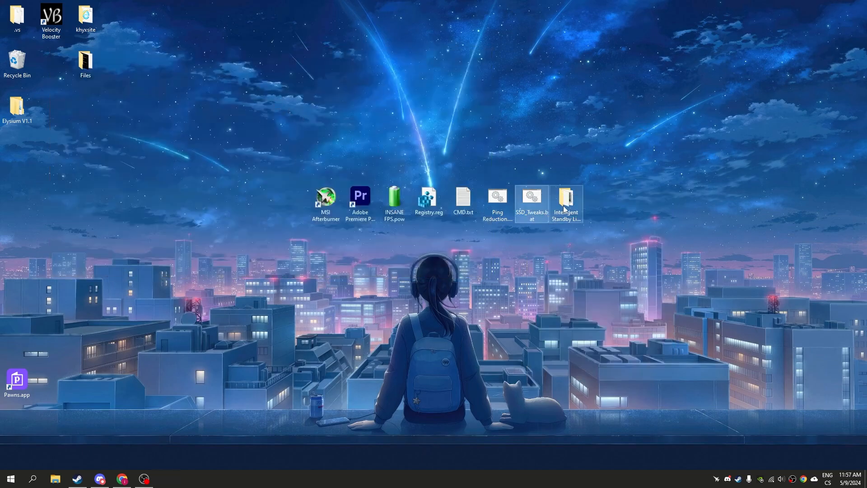
Launch Intelligent Standby List Cleaner from its folder.
double_click(566, 196)
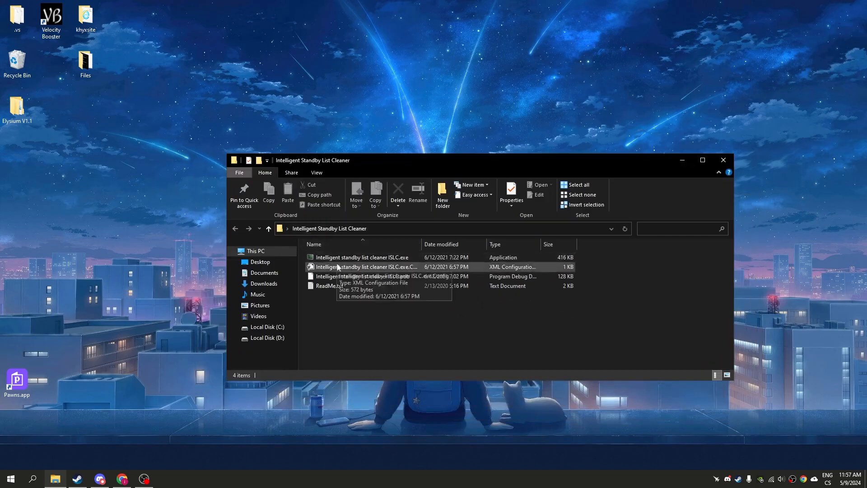
click(362, 257)
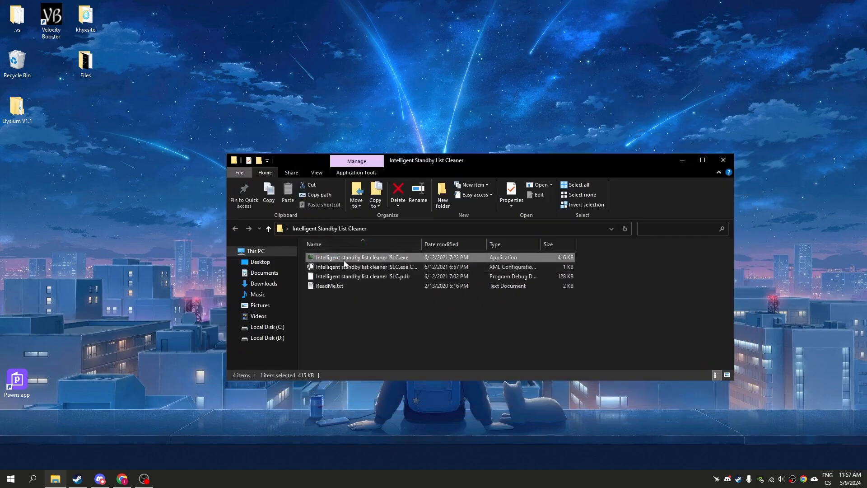
double_click(363, 257)
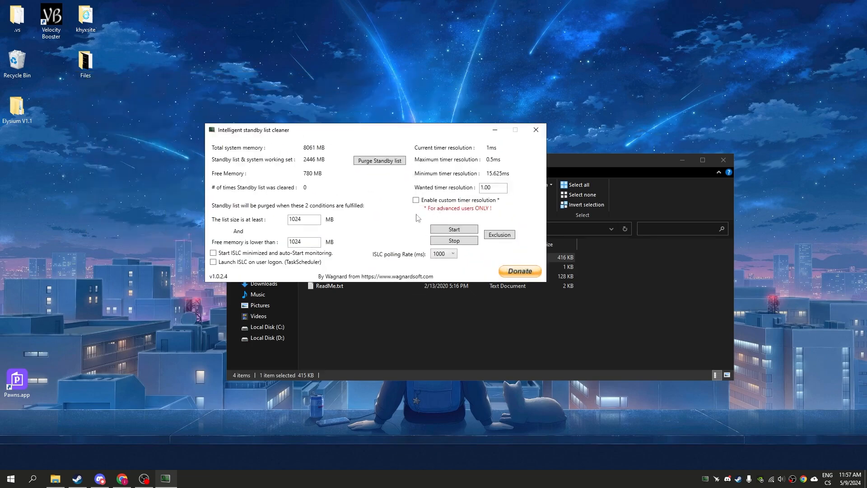
Enable a 0.50 ms custom timer resolution, turn on minimized auto-start and launch at logon, and review polling rate.
click(416, 199)
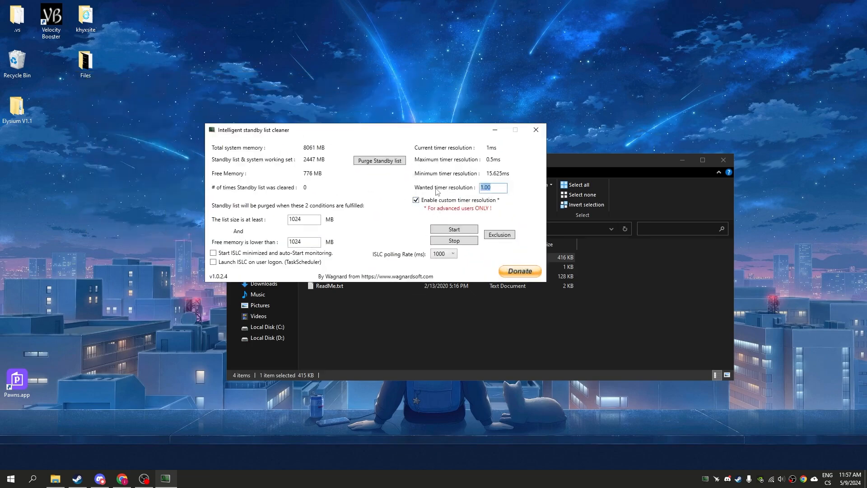
text(0..00)
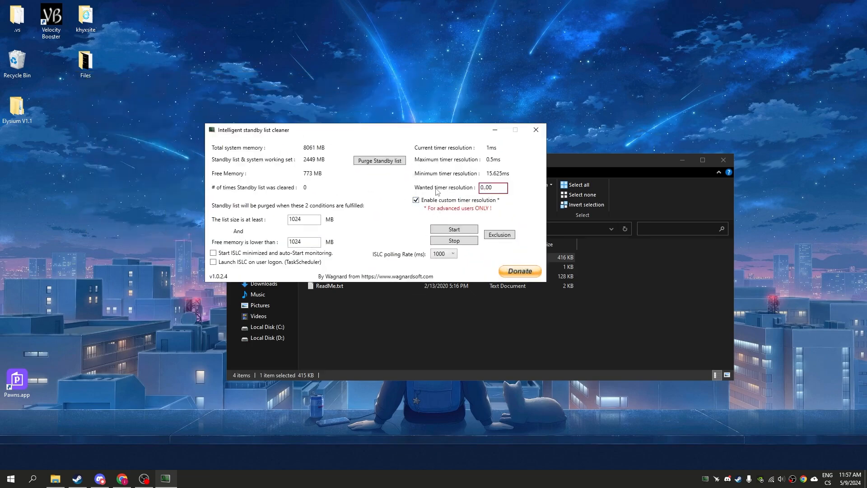
text(0.50)
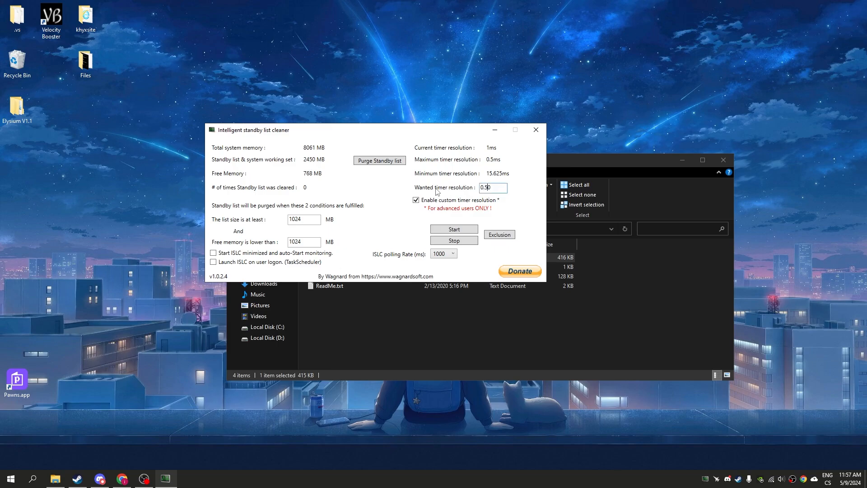
triple_click(491, 188)
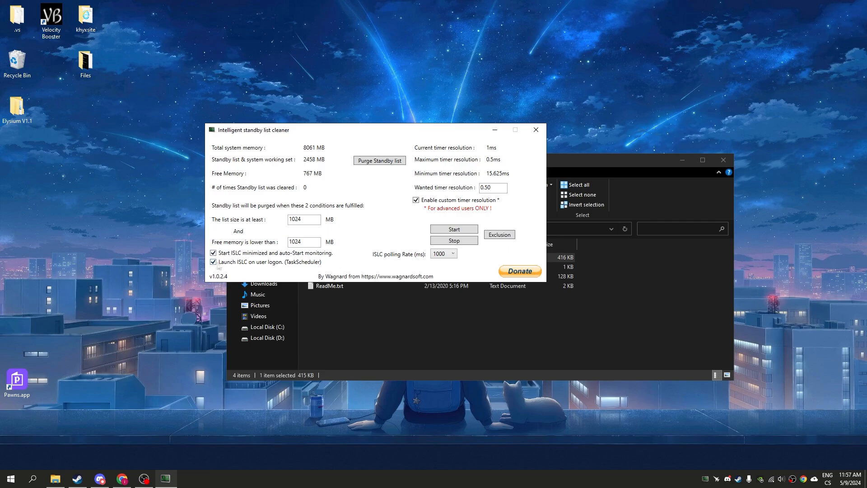
click(454, 253)
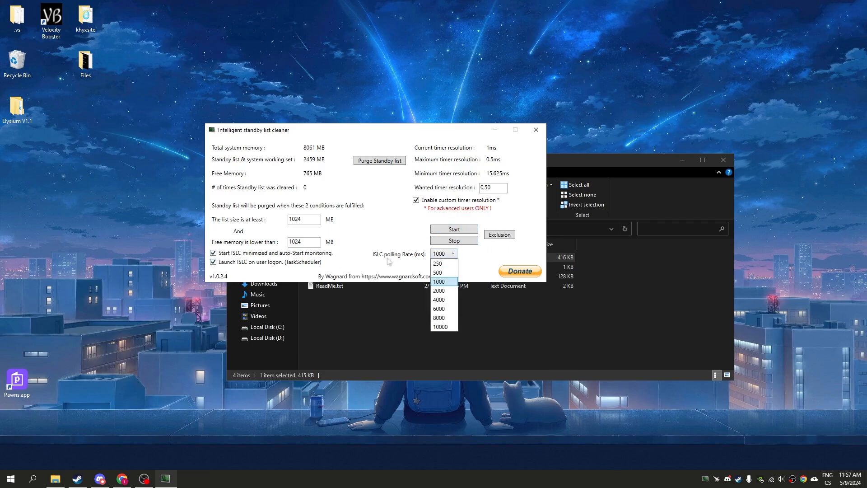
click(440, 327)
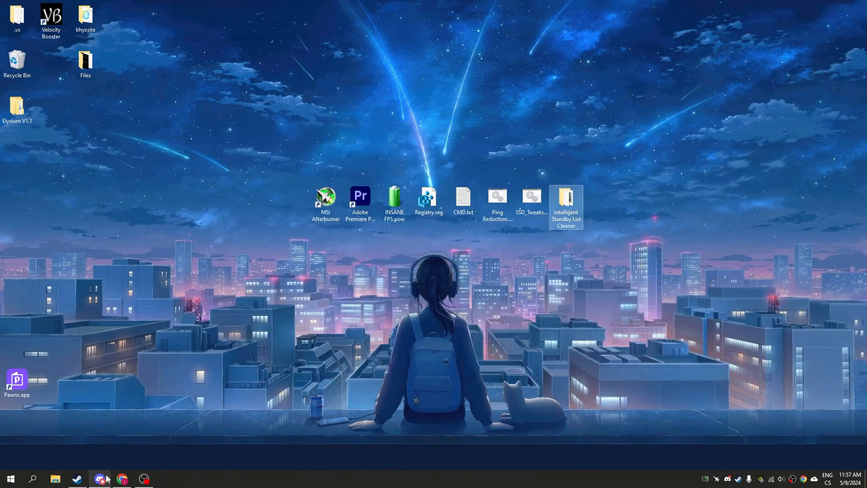
click(101, 479)
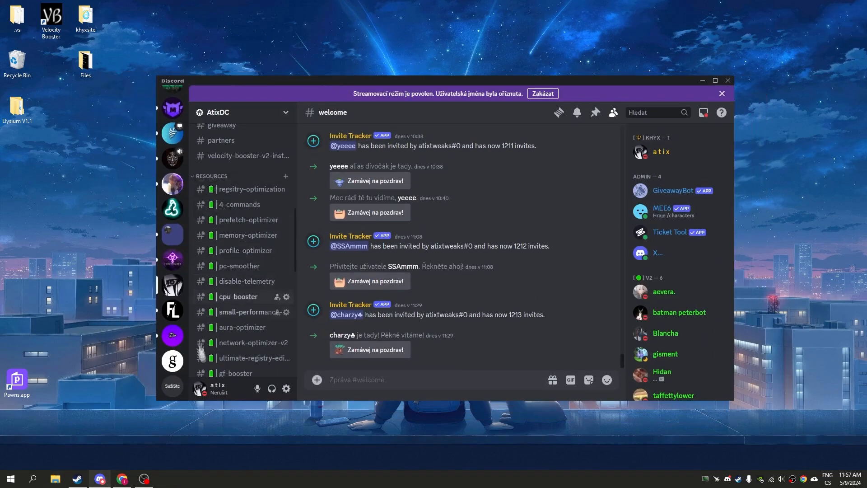
click(218, 112)
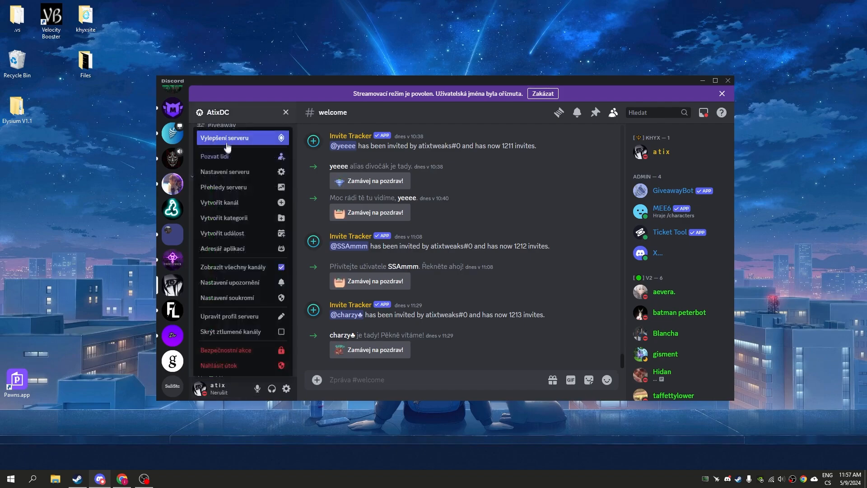
click(214, 156)
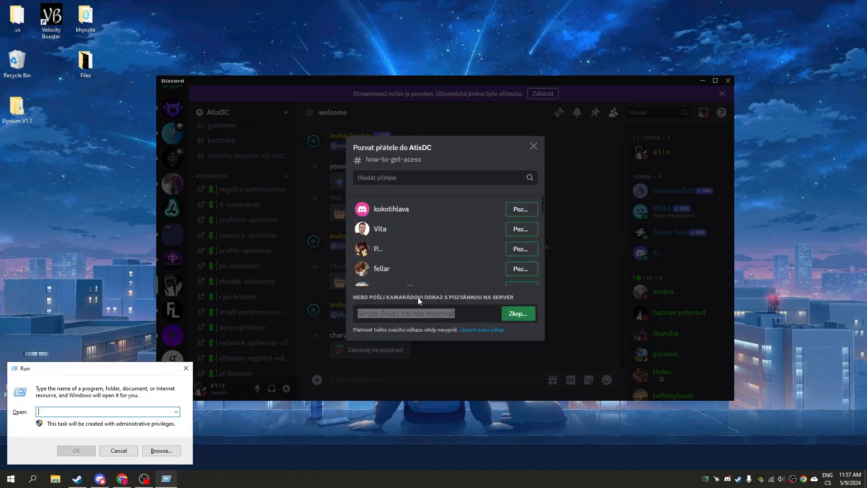
click(516, 313)
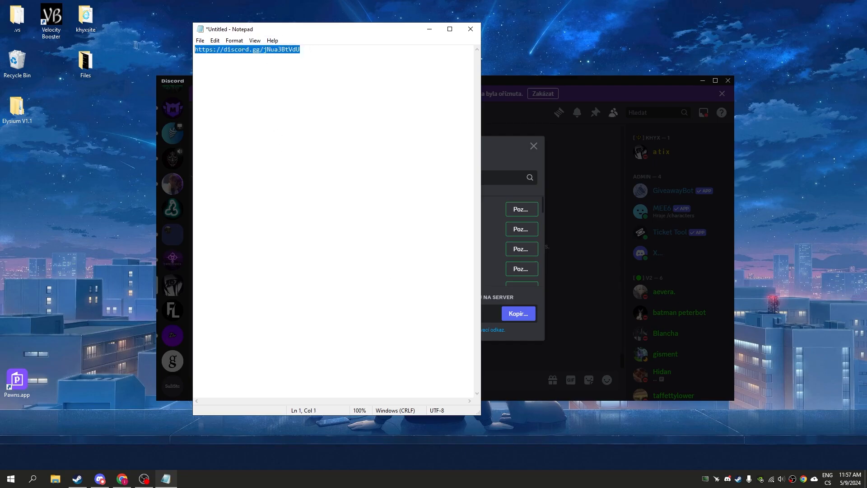
text(https://discord.gg/jNua3BtVdU)
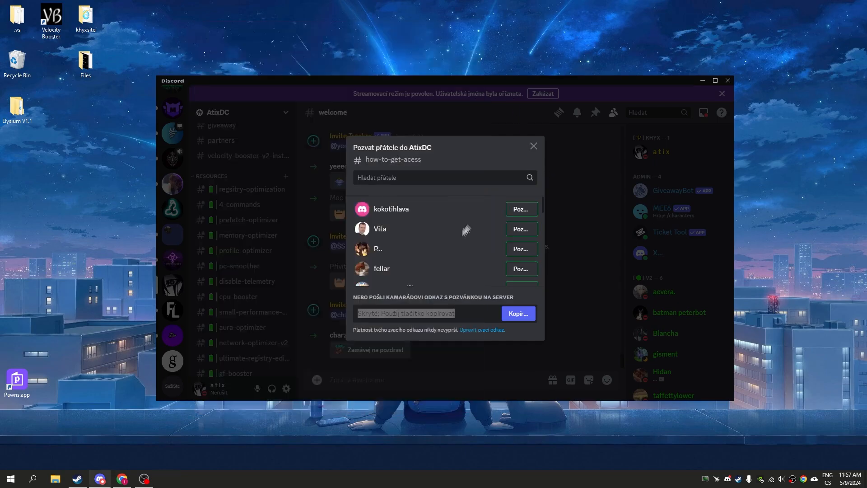
click(533, 146)
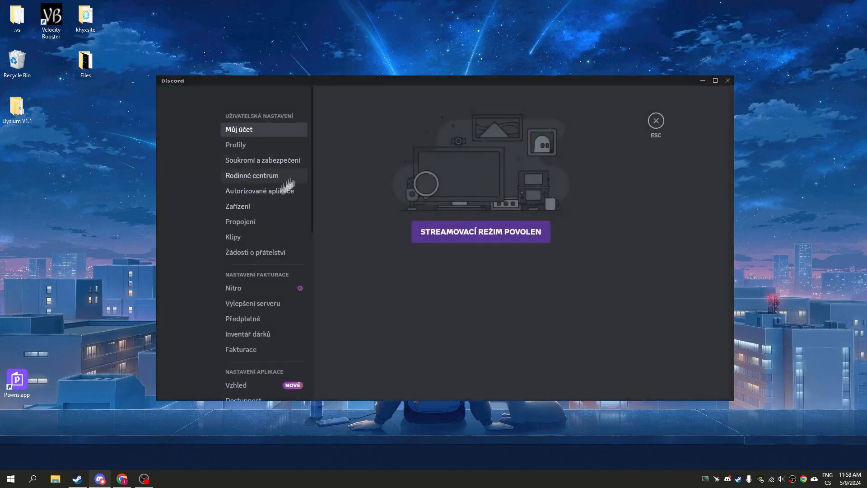
Turn off Hardware Acceleration in Discord's Advanced settings, let it restart, and close Discord.
click(240, 252)
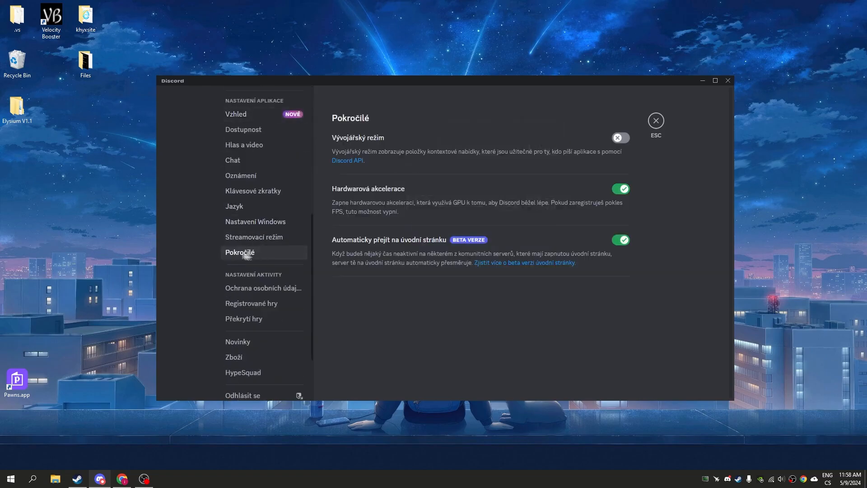
mouse_move(355, 198)
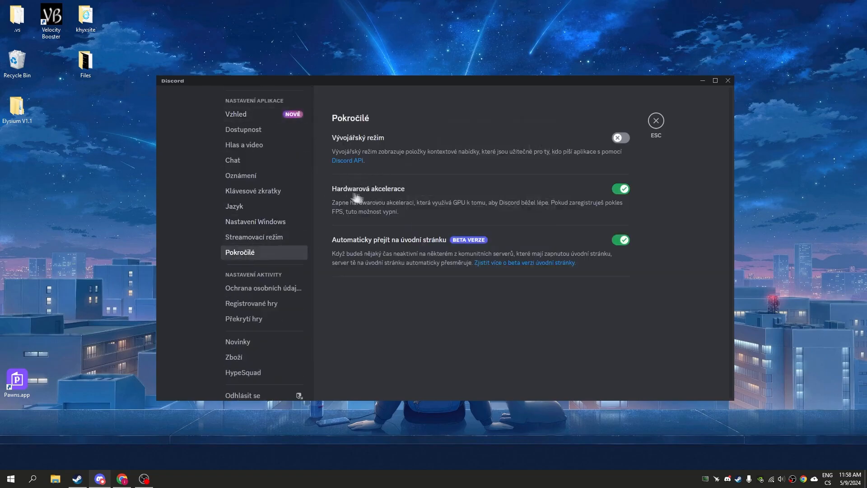
click(620, 189)
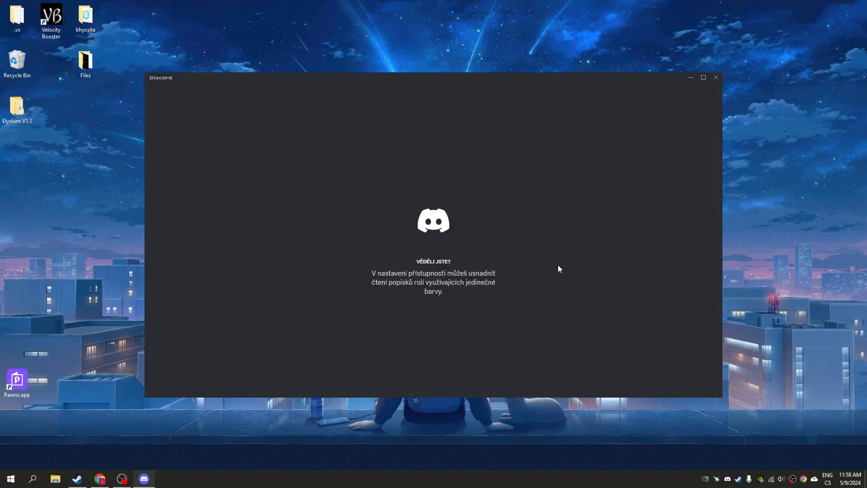
click(690, 77)
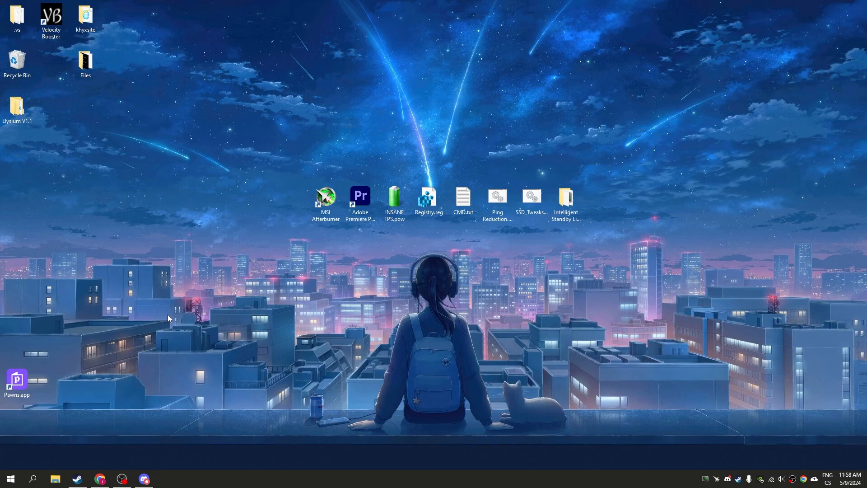
mouse_move(98, 356)
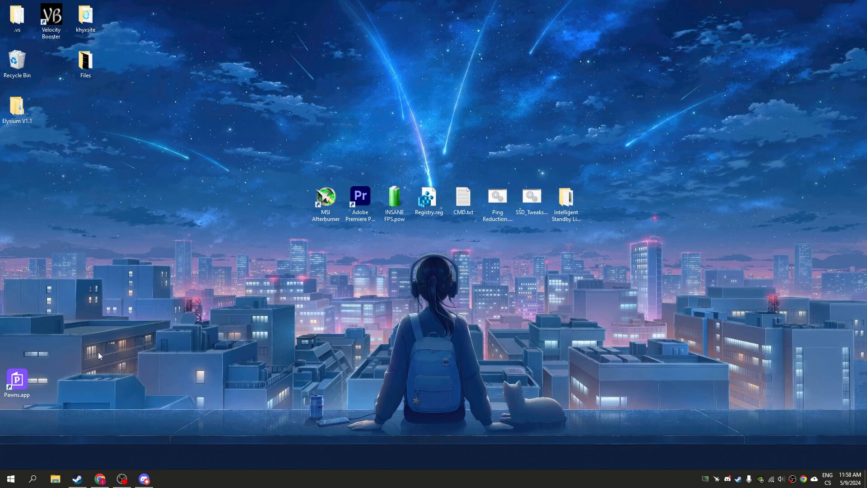